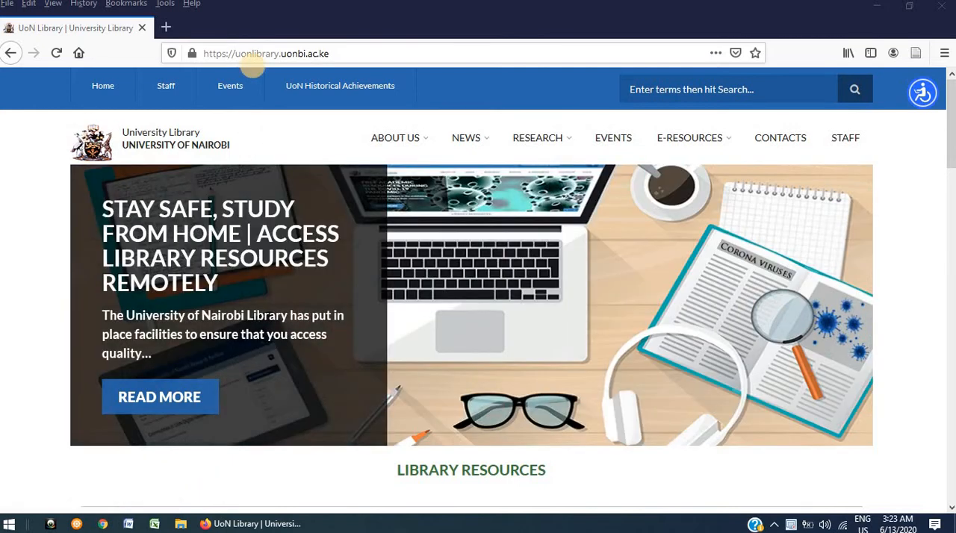
mouse_move(307, 69)
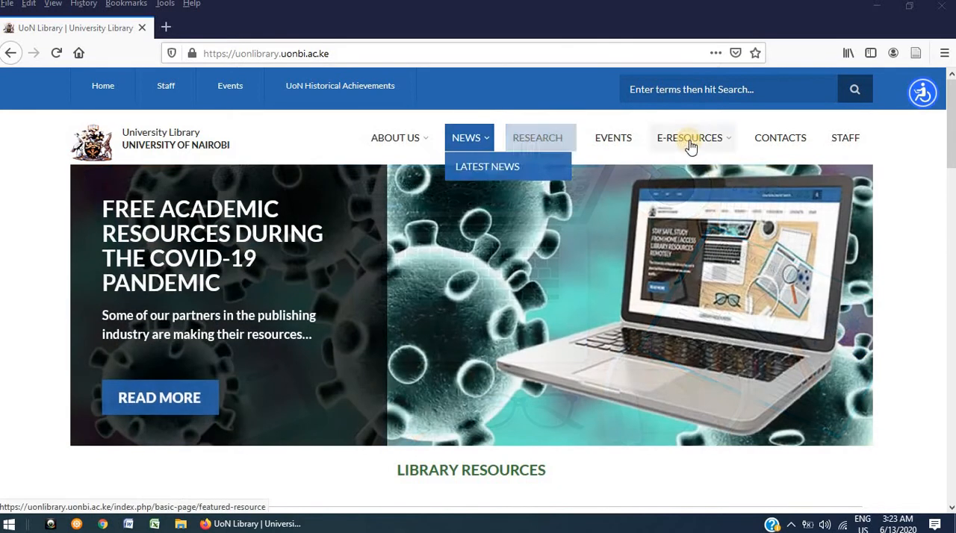
Expand the E-RESOURCES menu and bring up the link options for Remote Access.
click(689, 137)
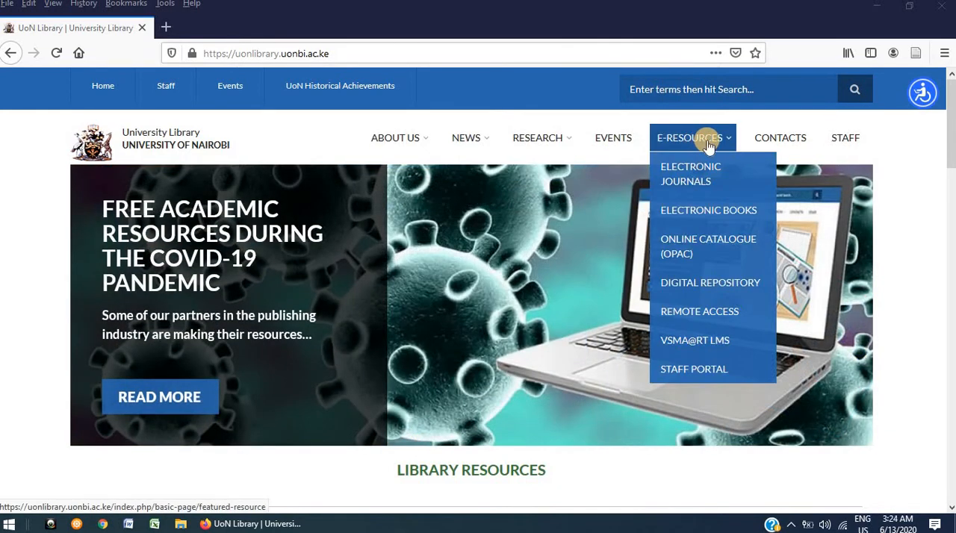
mouse_move(699, 311)
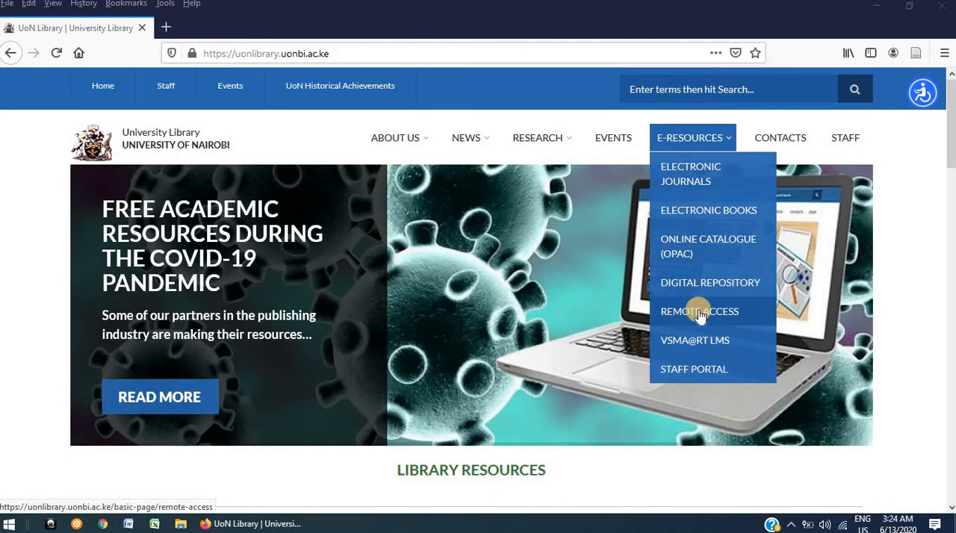
mouse_move(689, 316)
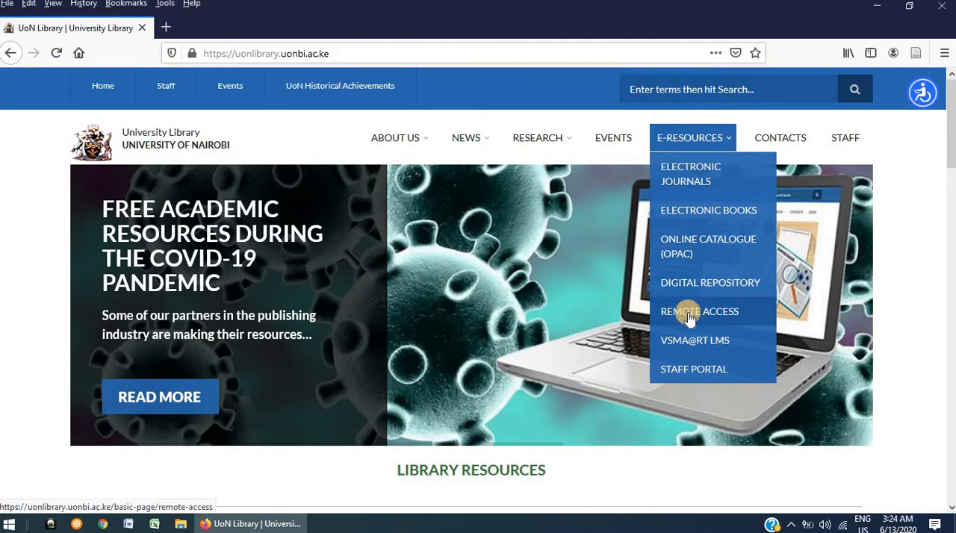
right_click(683, 311)
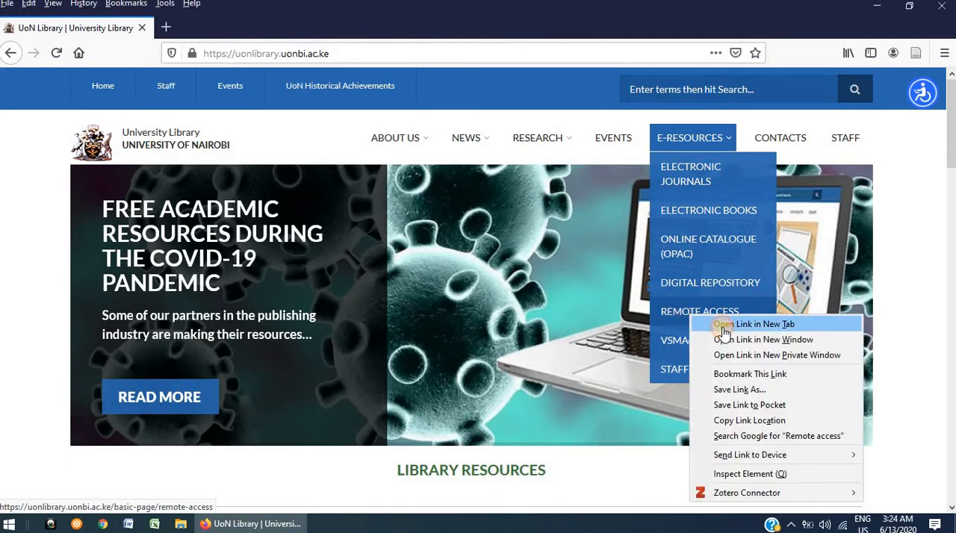
Open Remote Access in a new tab and follow its 'Remote access using VPN' link.
click(753, 324)
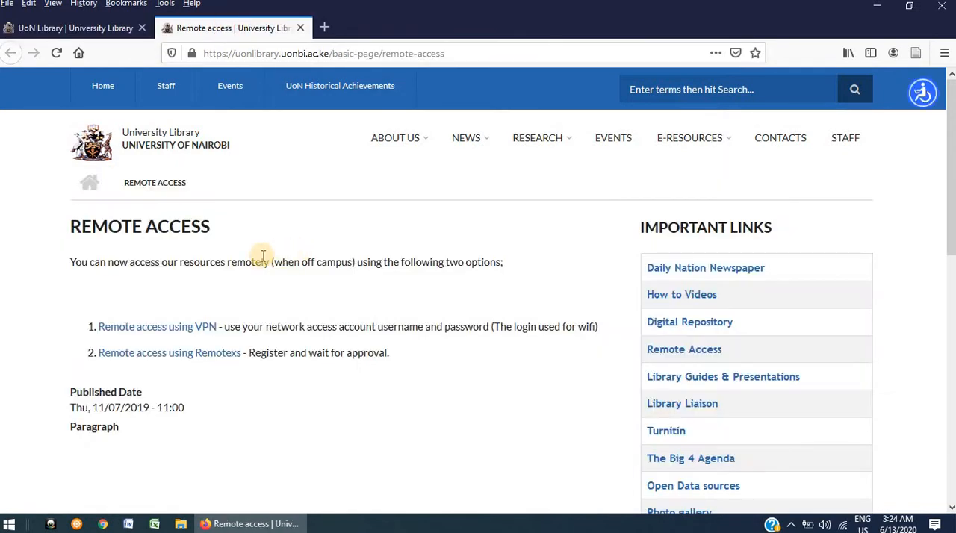
mouse_move(228, 295)
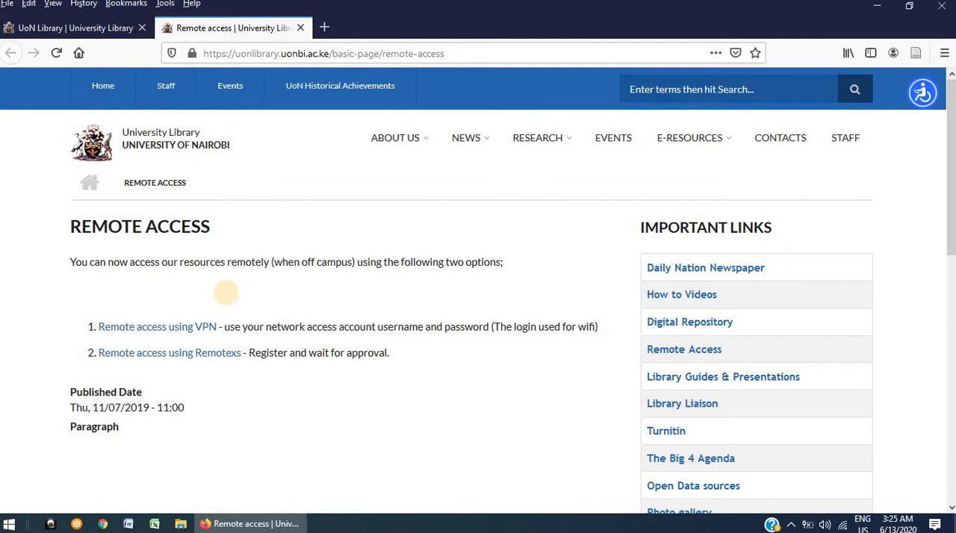
mouse_move(229, 298)
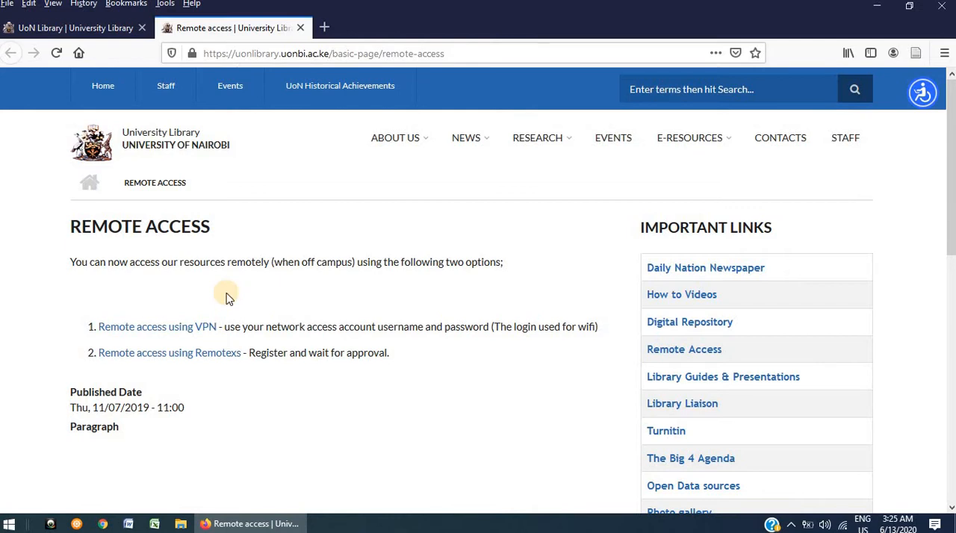
mouse_move(168, 331)
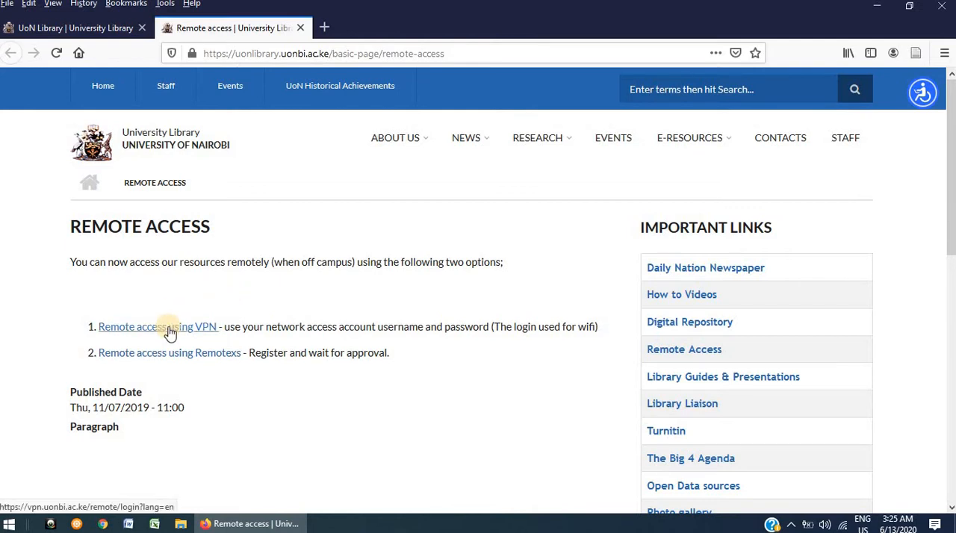
click(157, 326)
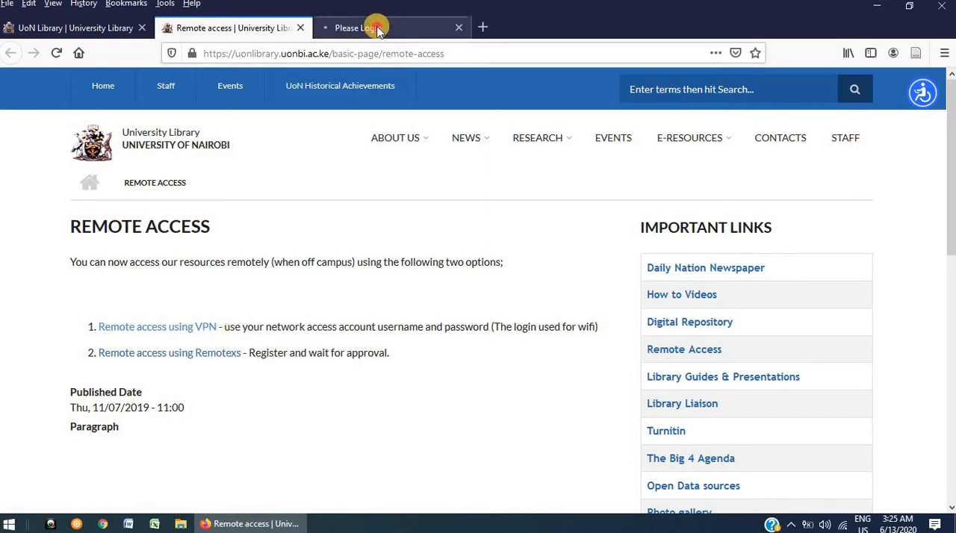
click(359, 27)
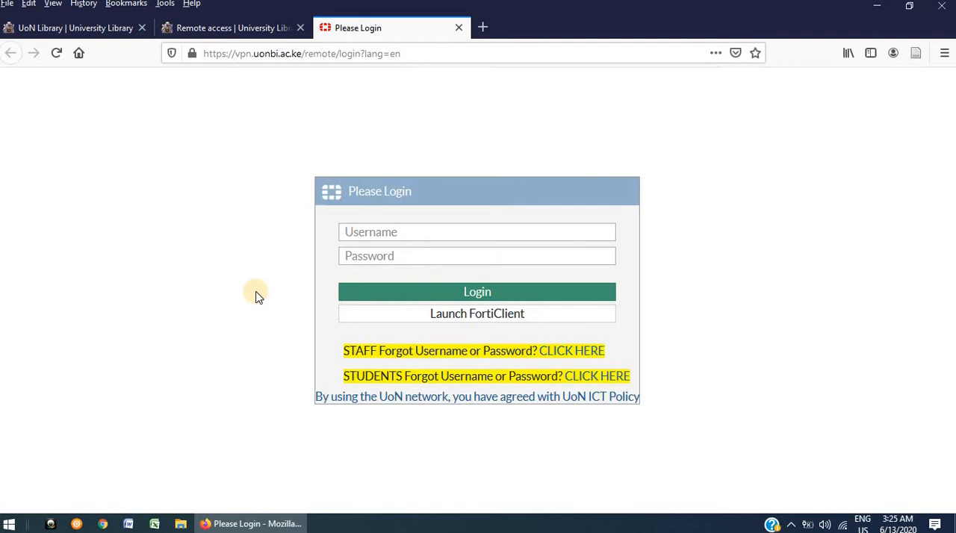
mouse_move(264, 271)
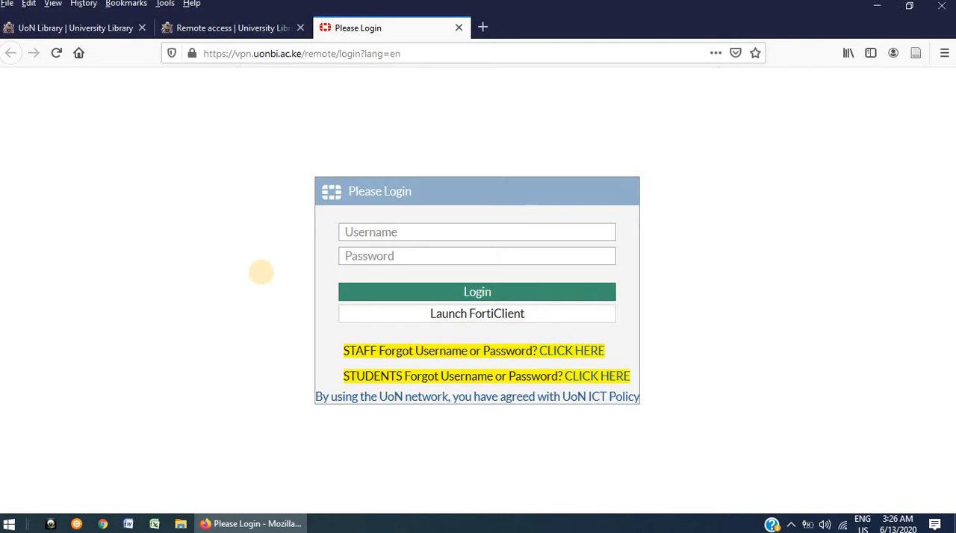
click(477, 231)
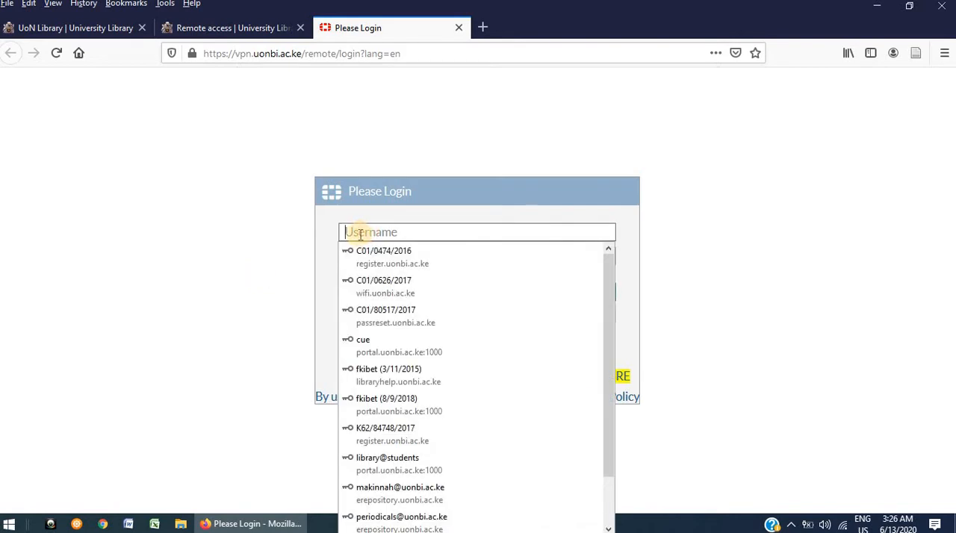
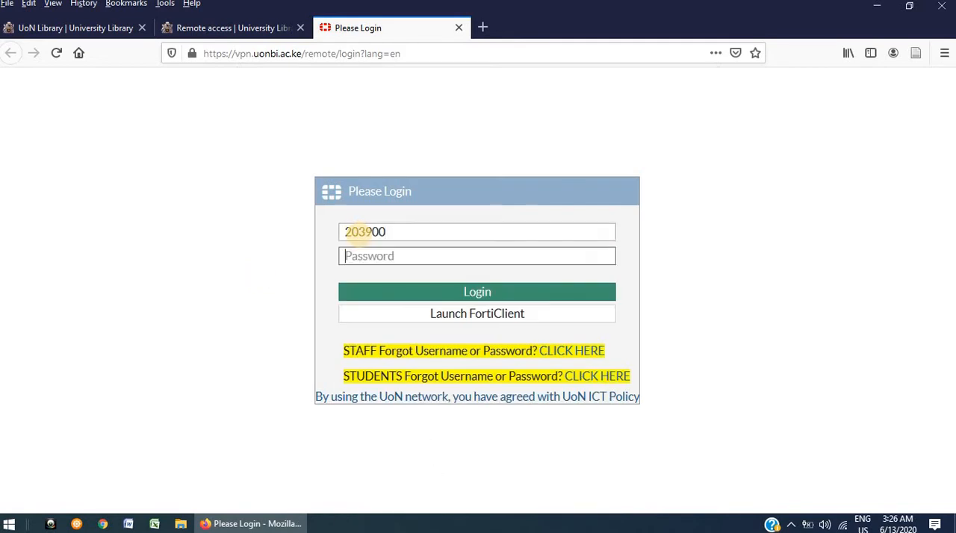
Log in to UoN Web VPN and view the portal's Bookmarks tiles.
click(477, 291)
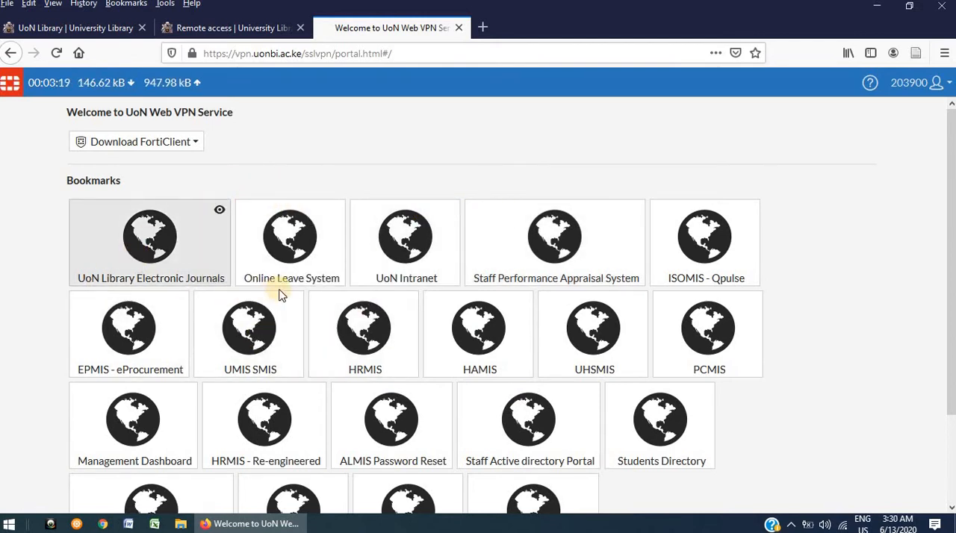
mouse_move(110, 283)
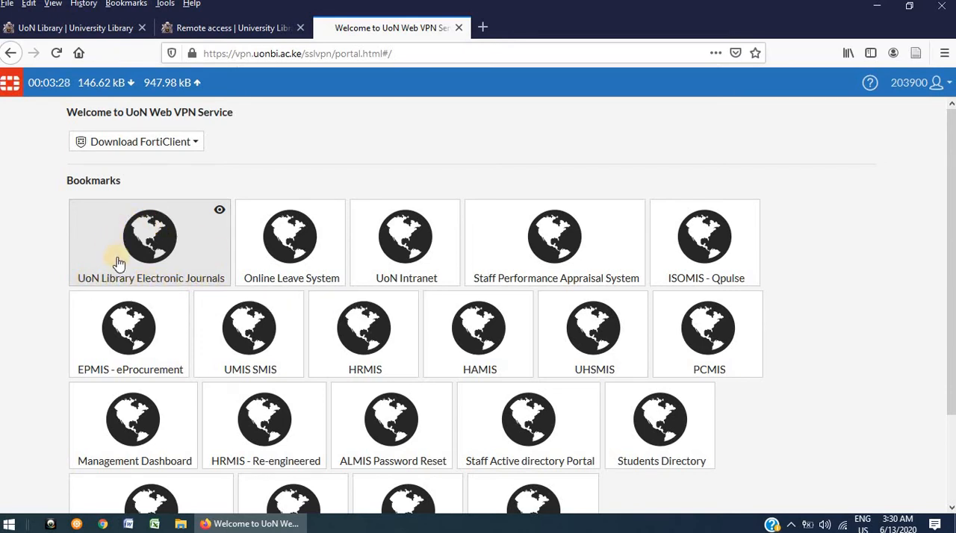
mouse_move(362, 272)
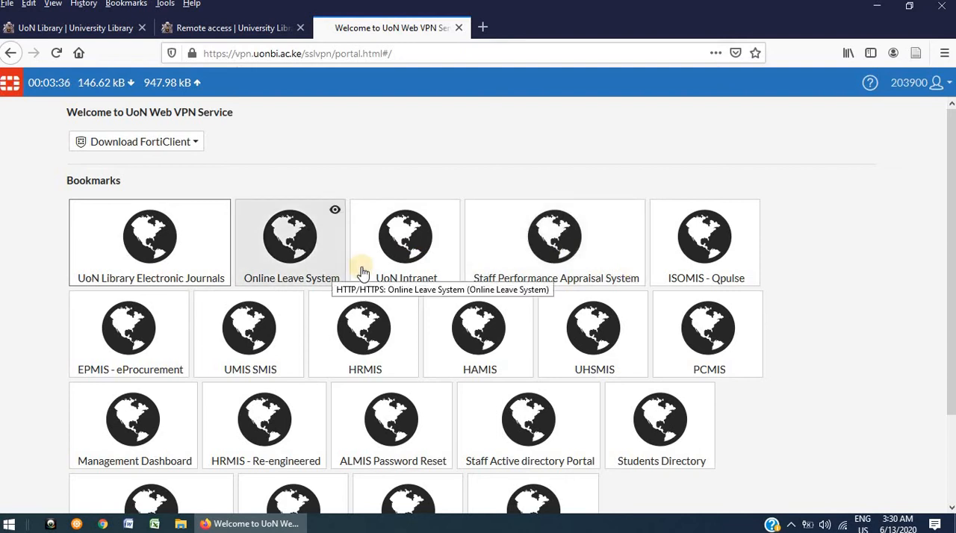
mouse_move(486, 271)
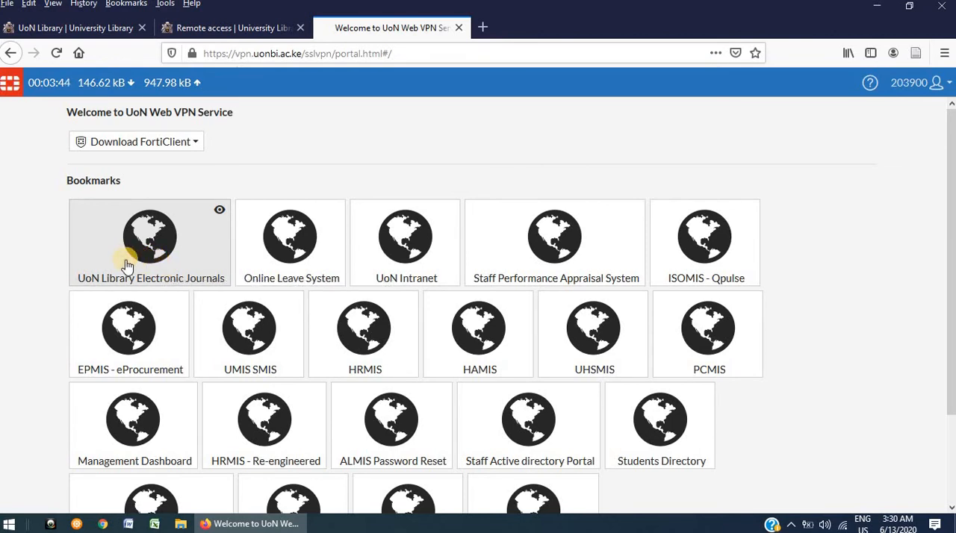
mouse_move(81, 285)
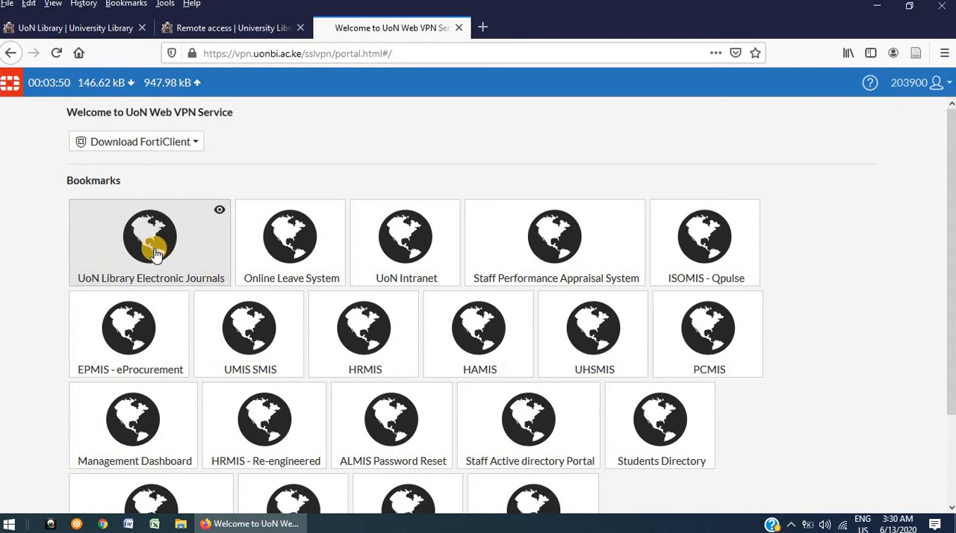
Open the UoN Library Electronic Journals bookmark and show the E-RESOURCES list.
click(150, 237)
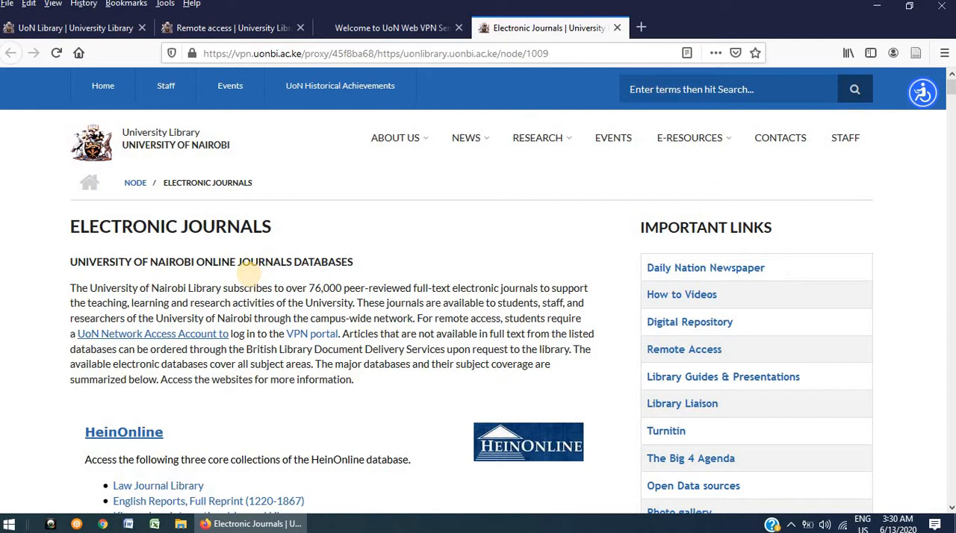
mouse_move(252, 280)
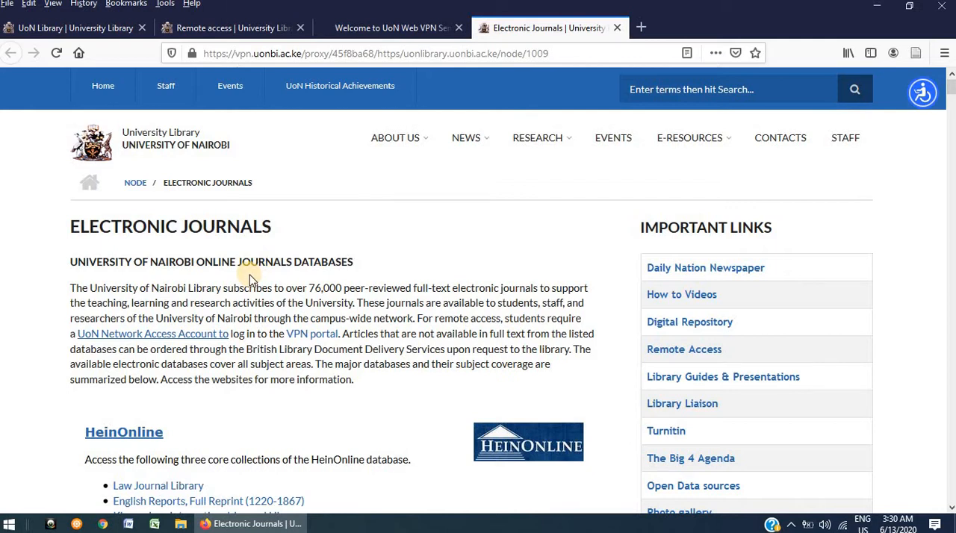
mouse_move(183, 247)
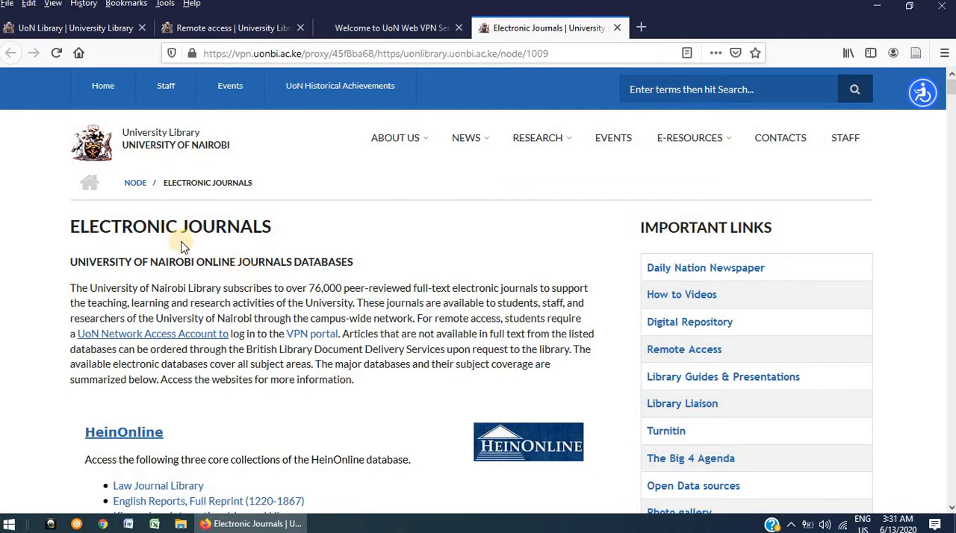
mouse_move(671, 147)
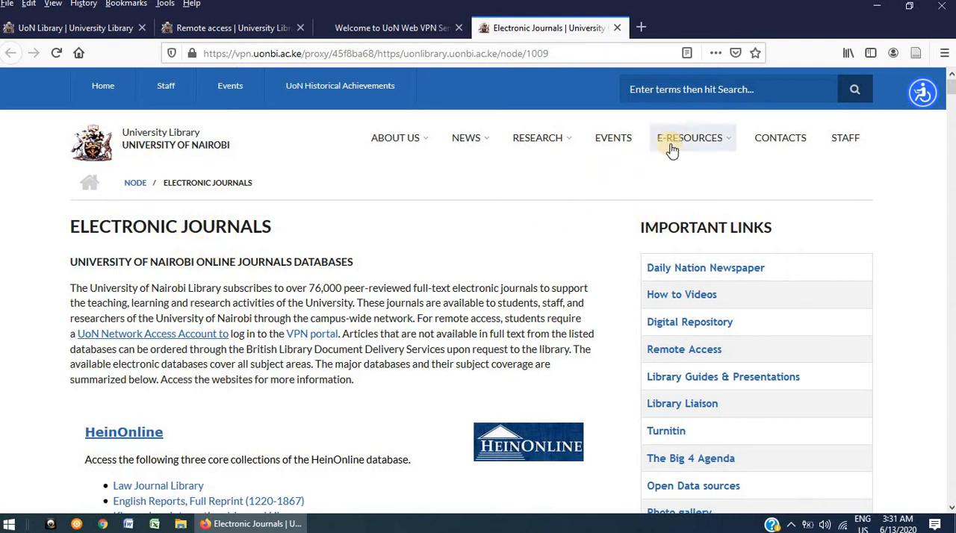
click(688, 137)
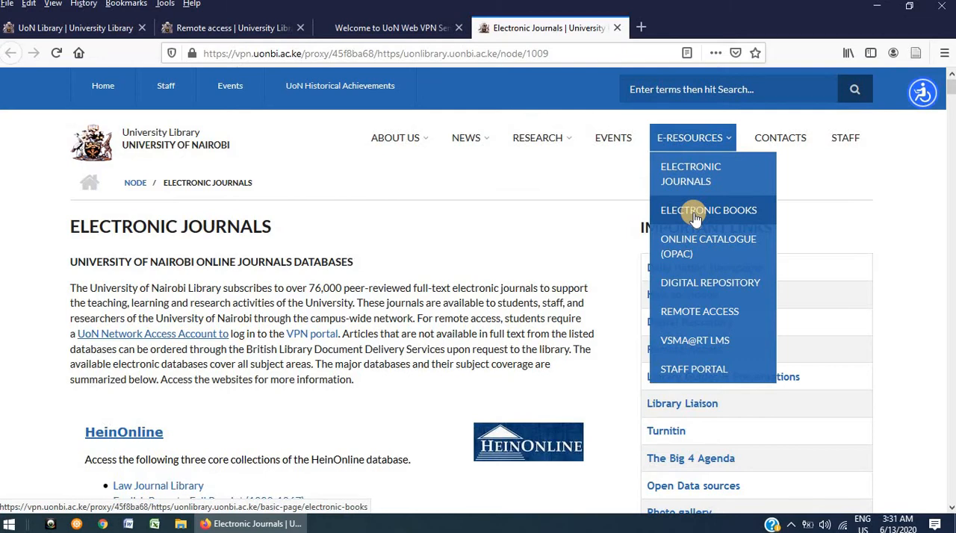
scroll(down, 3)
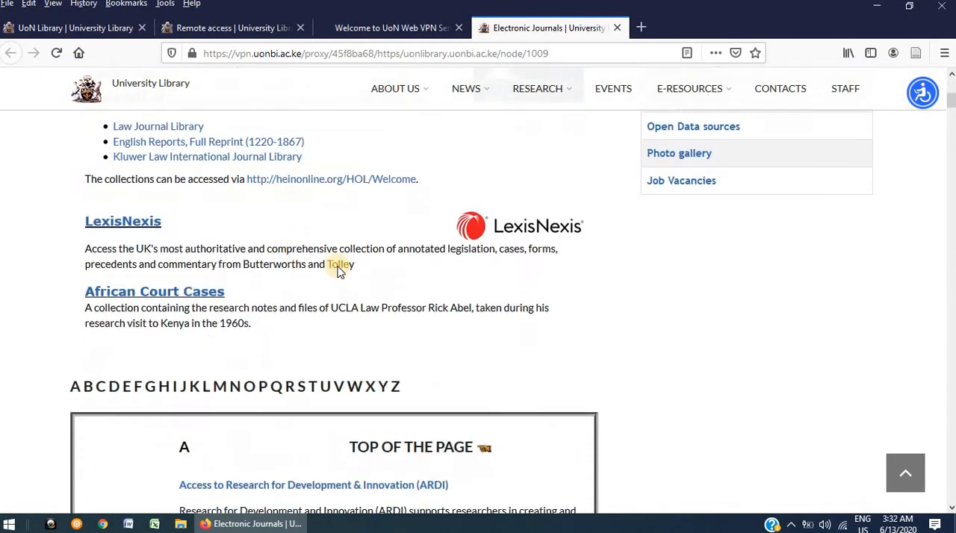
scroll(down, 3)
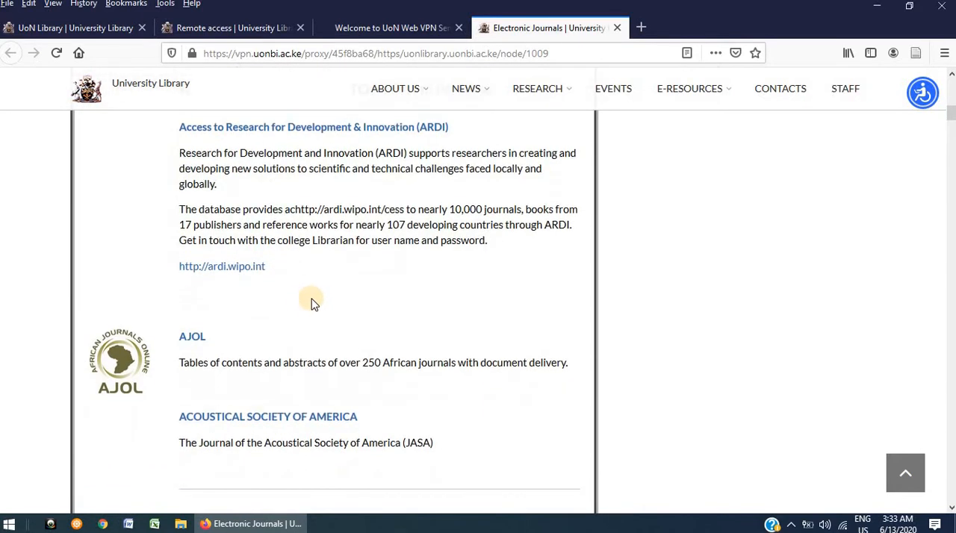
scroll(down, 3)
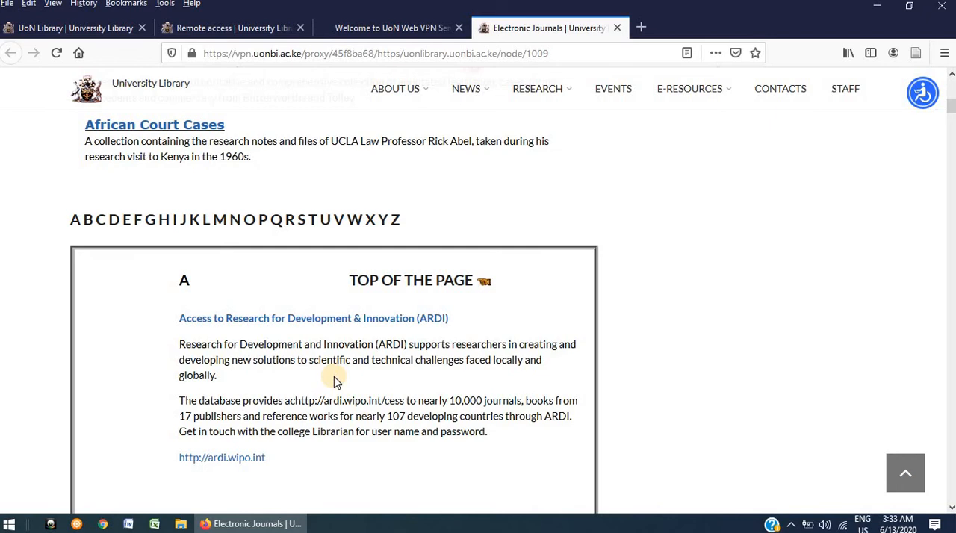
scroll(down, 3)
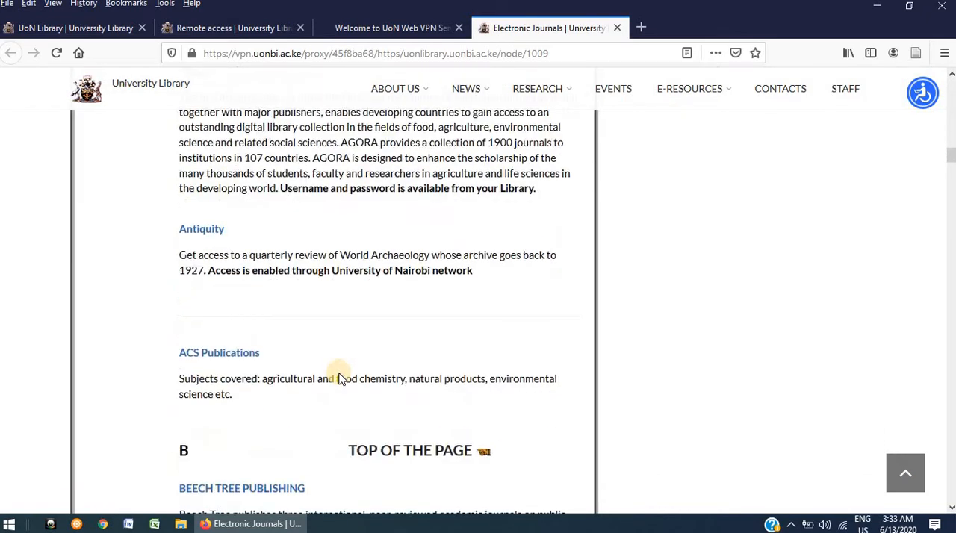
scroll(down, 3)
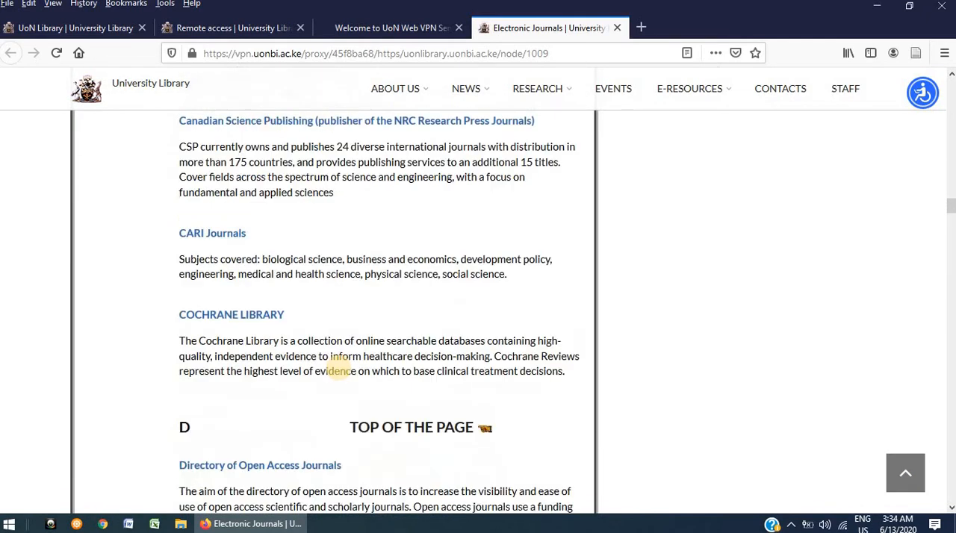
scroll(down, 3)
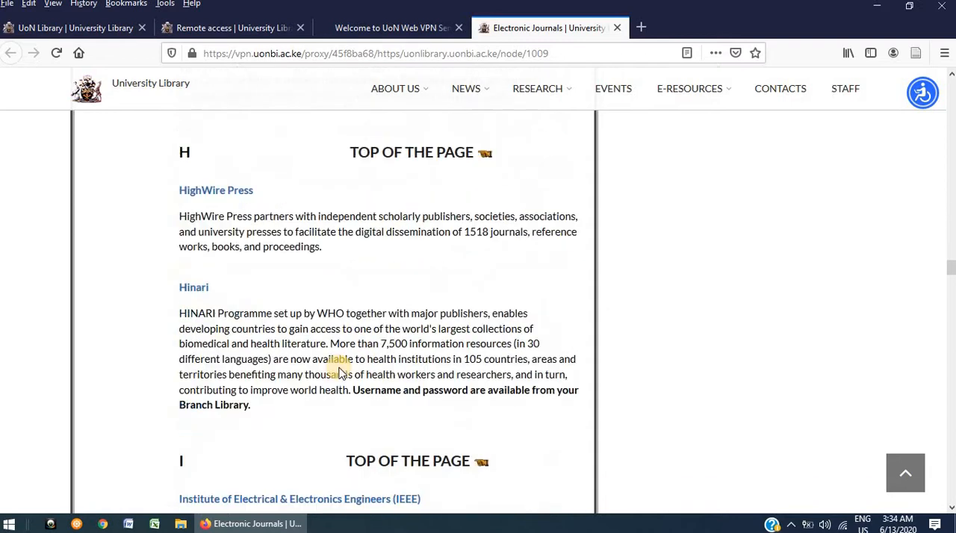
scroll(down, 3)
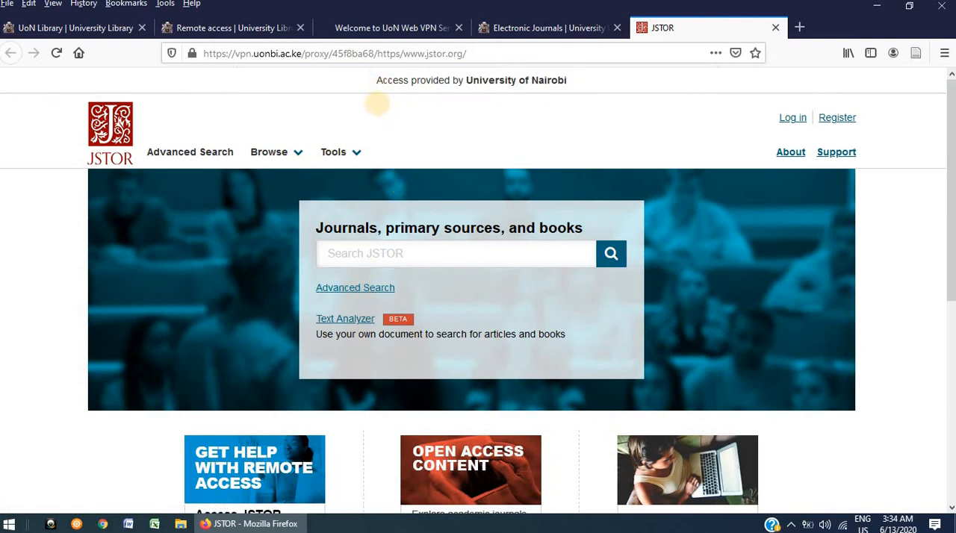
mouse_move(390, 82)
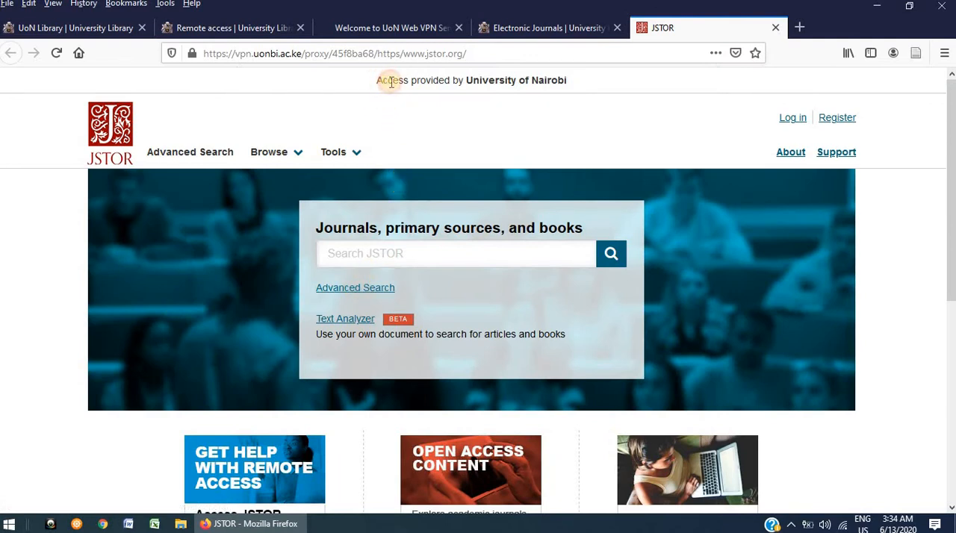
Search JSTOR for 'Knowledge management'.
drag(378, 80, 572, 80)
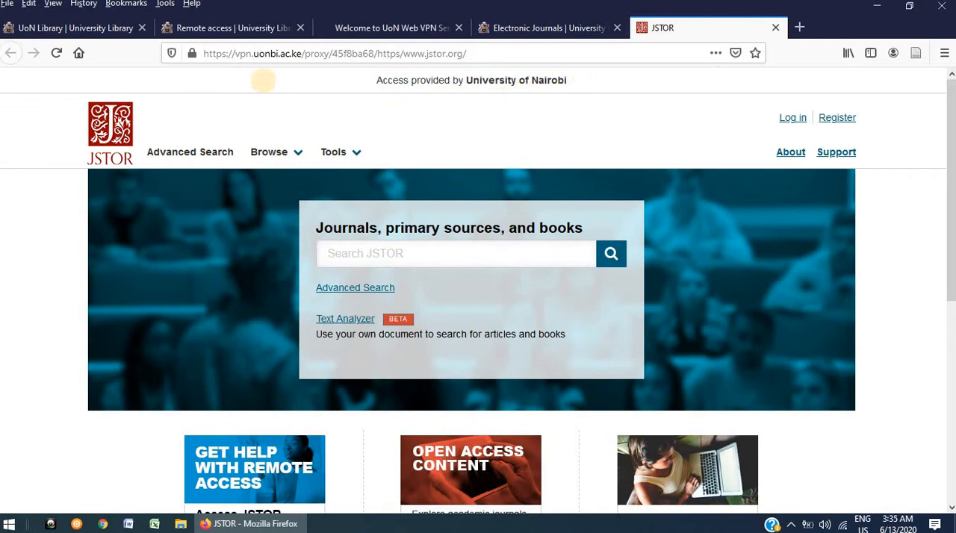
click(455, 253)
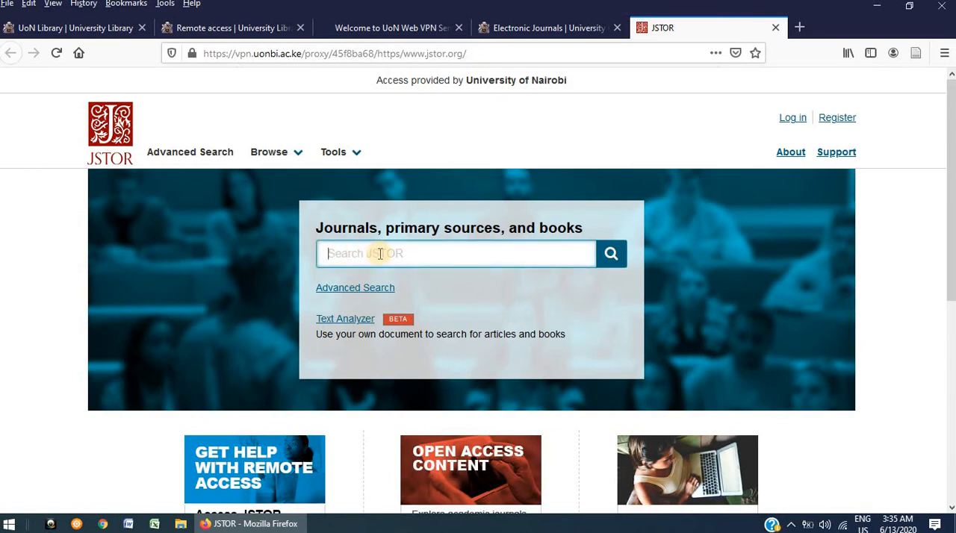
text(Knowledge management)
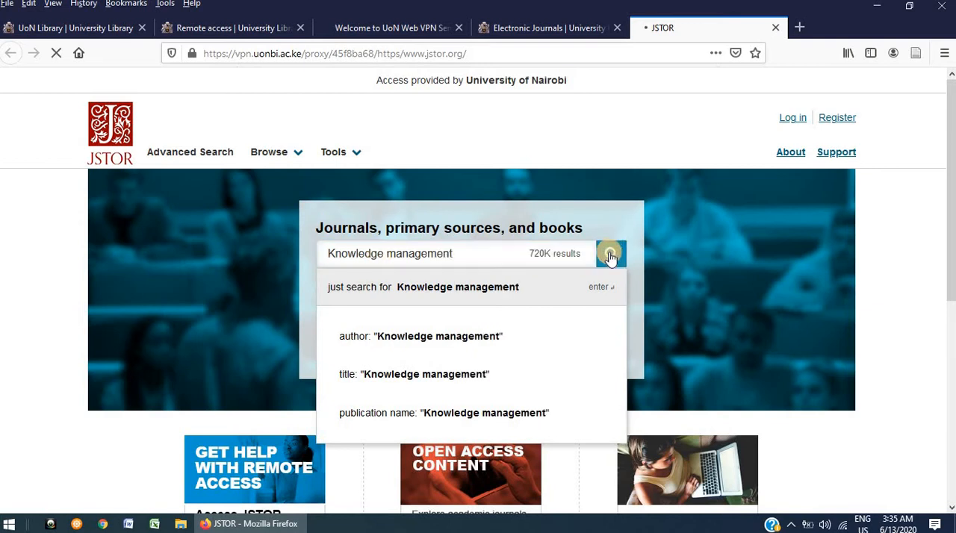
click(611, 253)
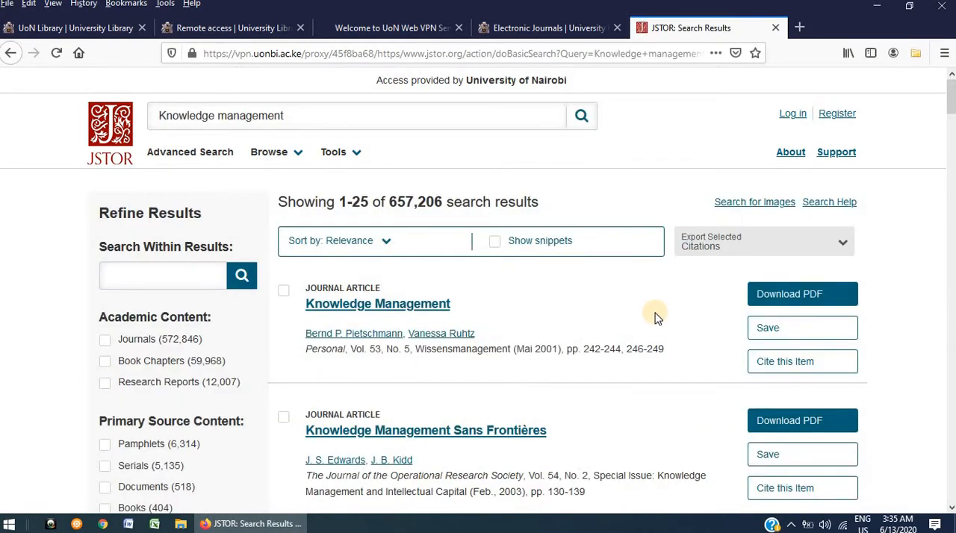
scroll(down, 3)
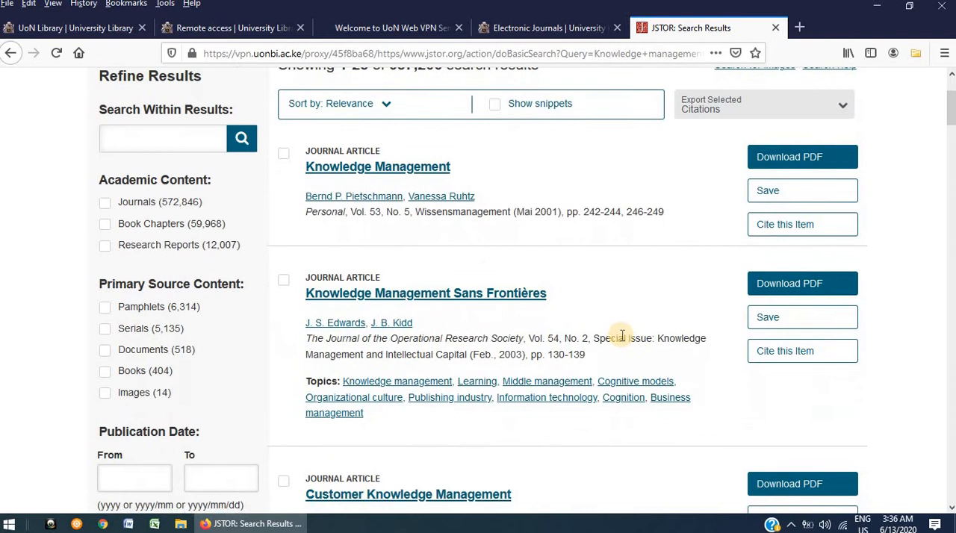
scroll(down, 3)
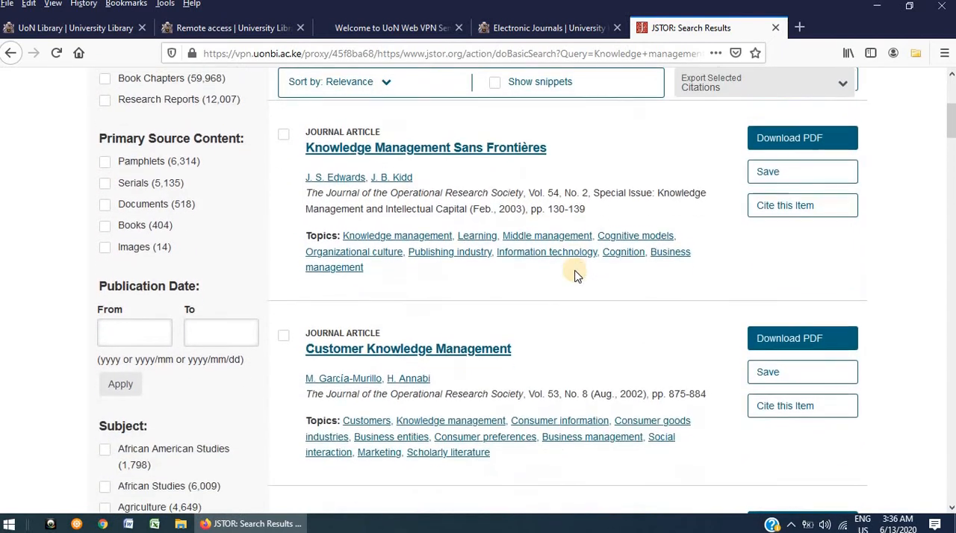
scroll(down, 3)
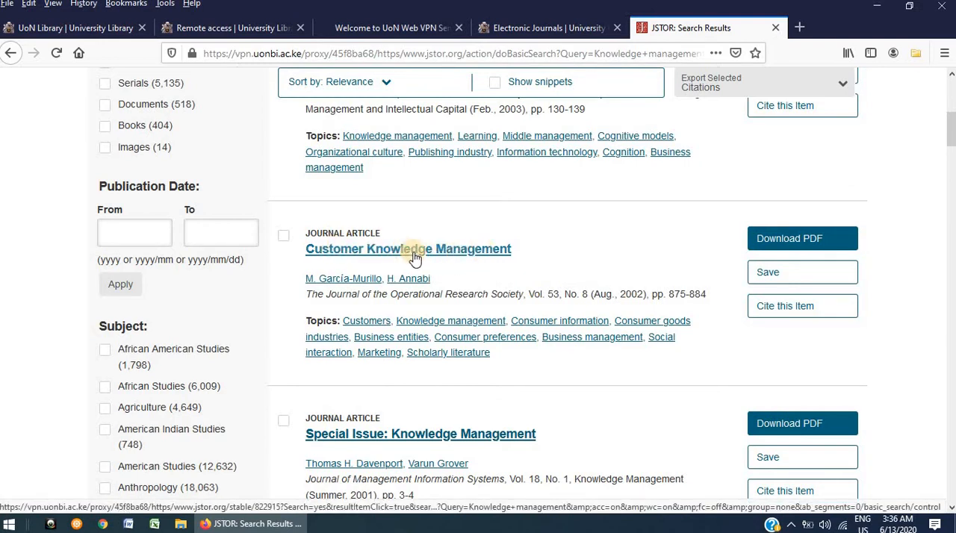
mouse_move(437, 254)
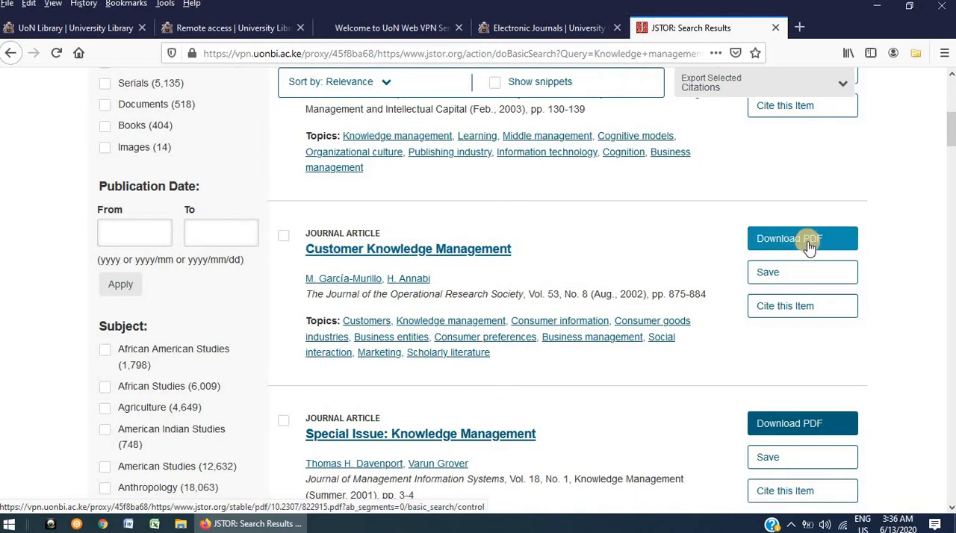
mouse_move(803, 238)
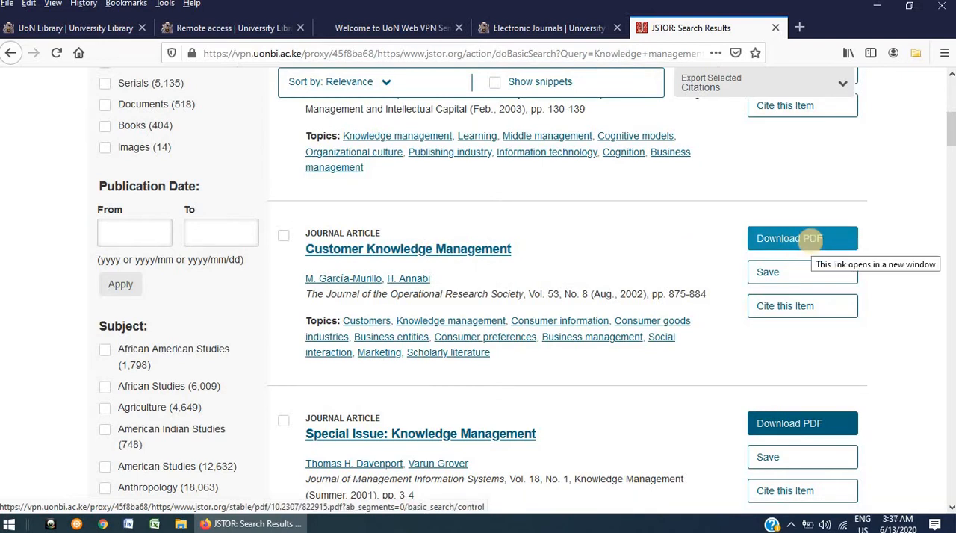
mouse_move(812, 246)
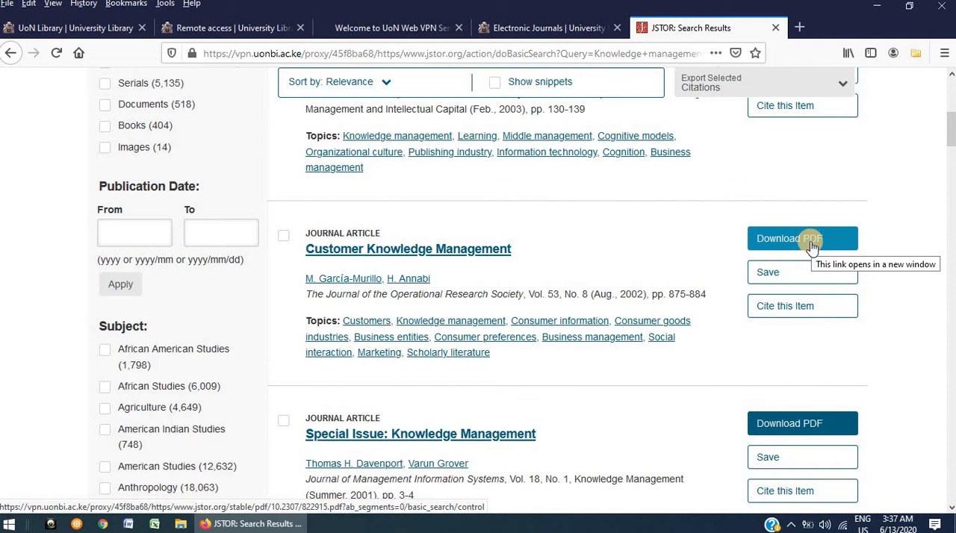
Download the Customer Knowledge Management PDF, accept JSTOR's terms and scroll to its references.
click(802, 238)
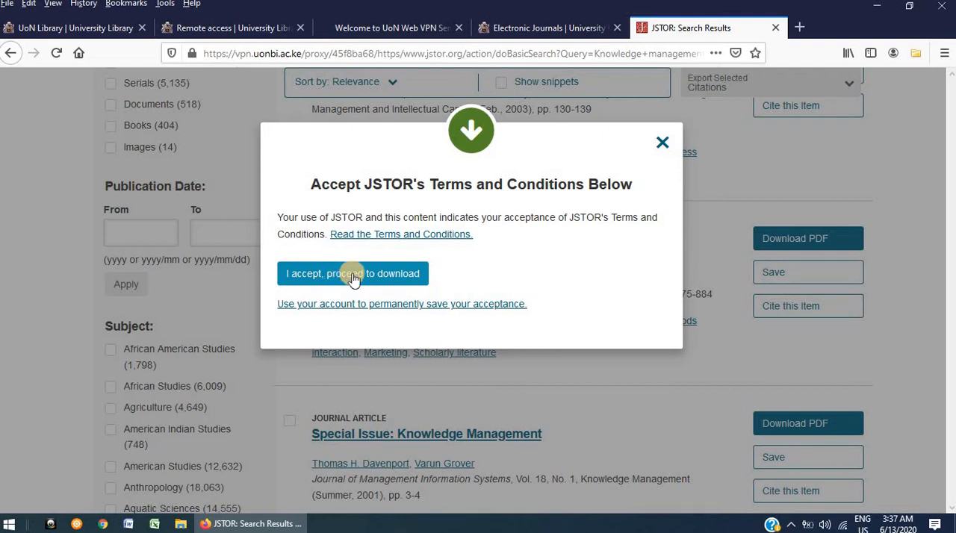
click(353, 273)
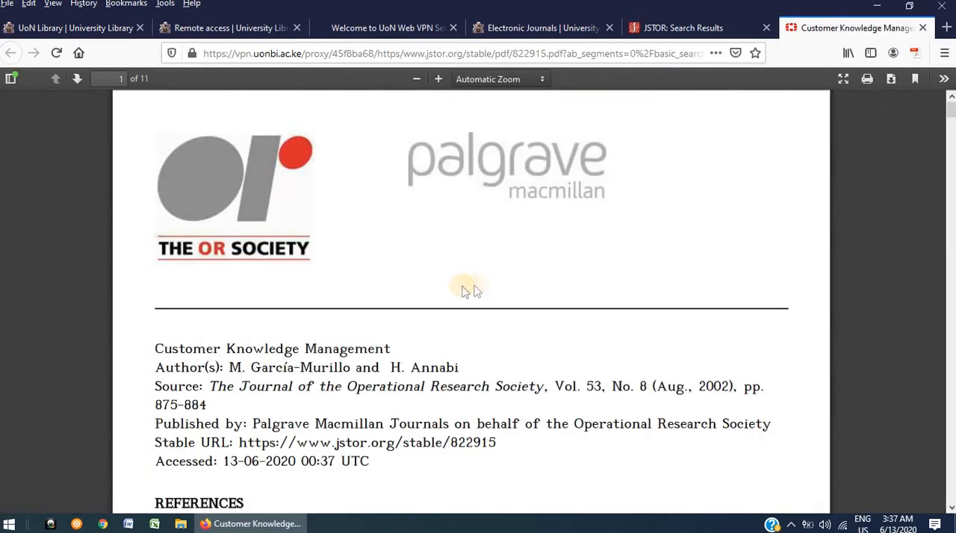
scroll(down, 3)
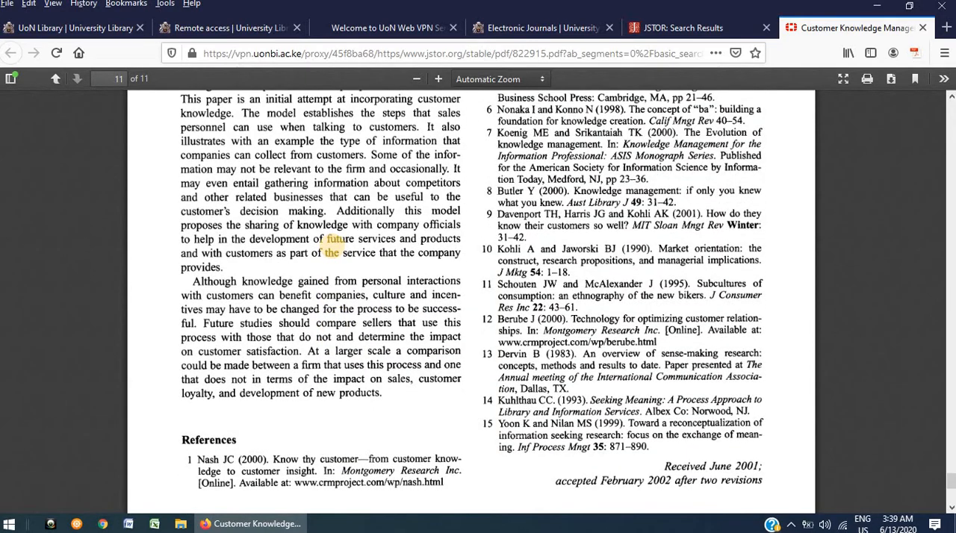
Return to the library's Remote Access tab and open the Remotexs login link.
click(228, 27)
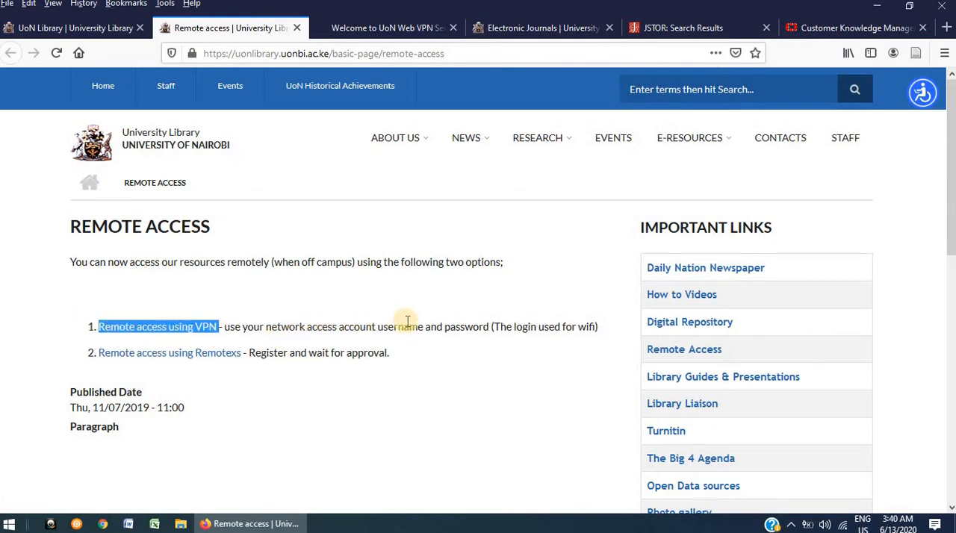
mouse_move(459, 327)
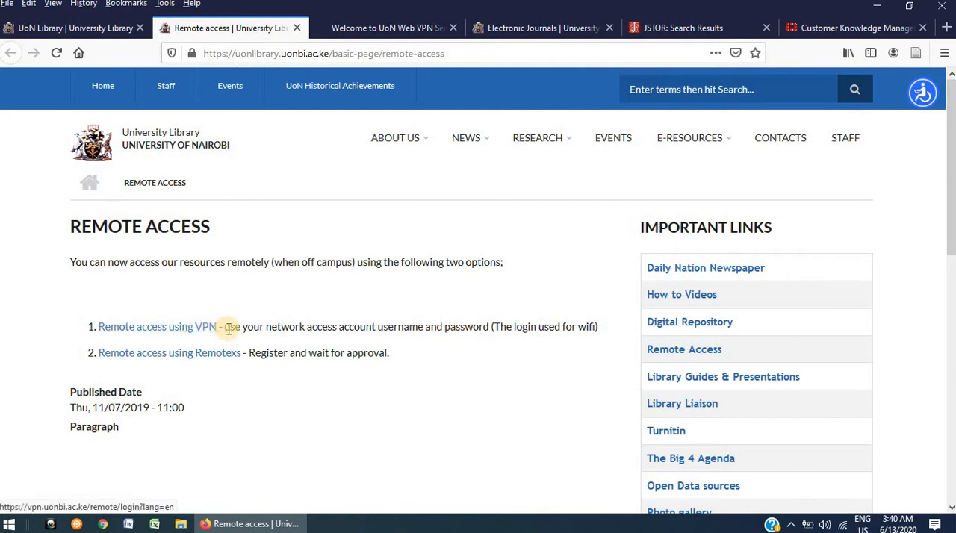
mouse_move(172, 384)
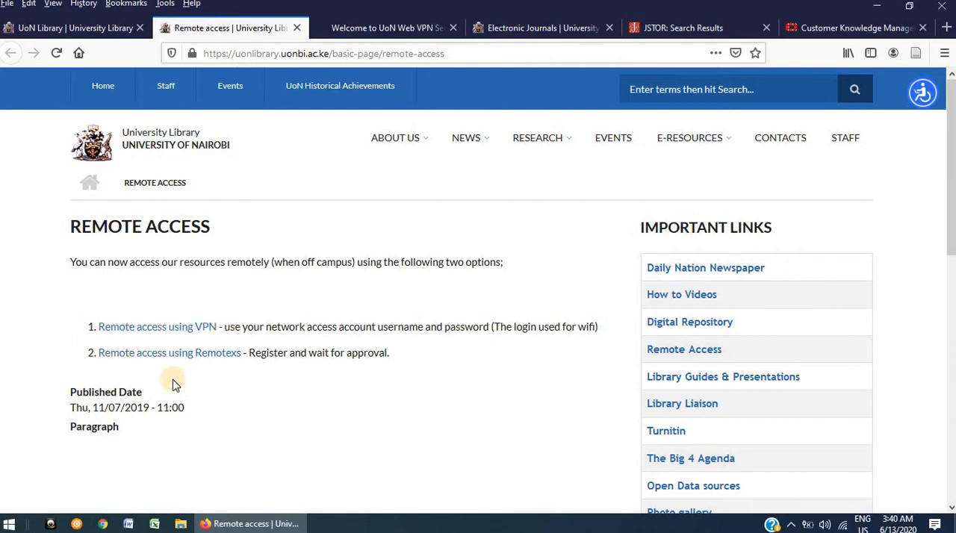
mouse_move(220, 372)
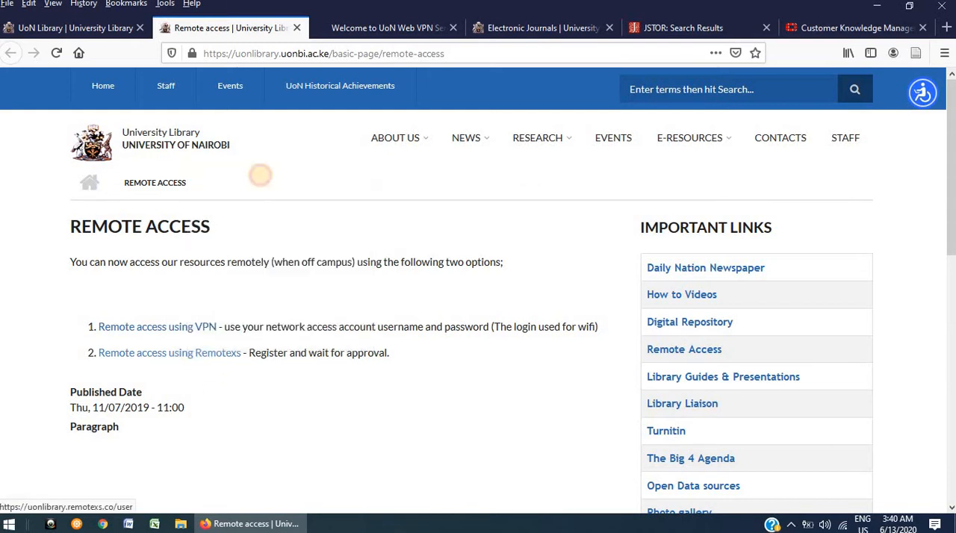
click(169, 352)
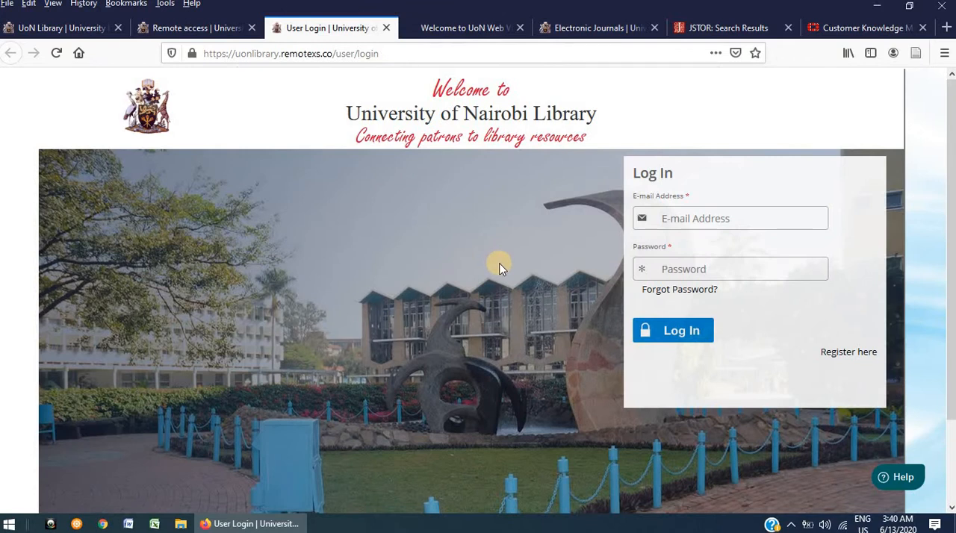
mouse_move(557, 270)
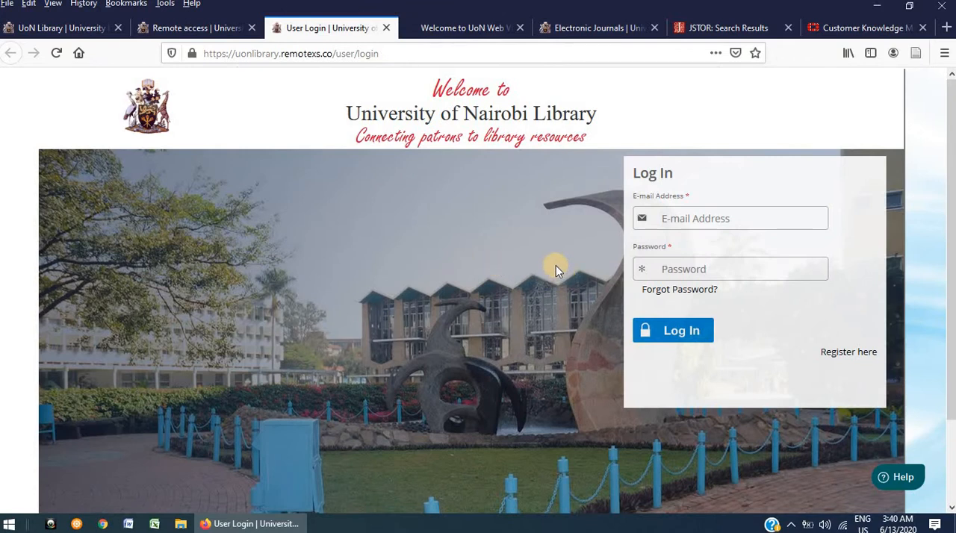
mouse_move(581, 268)
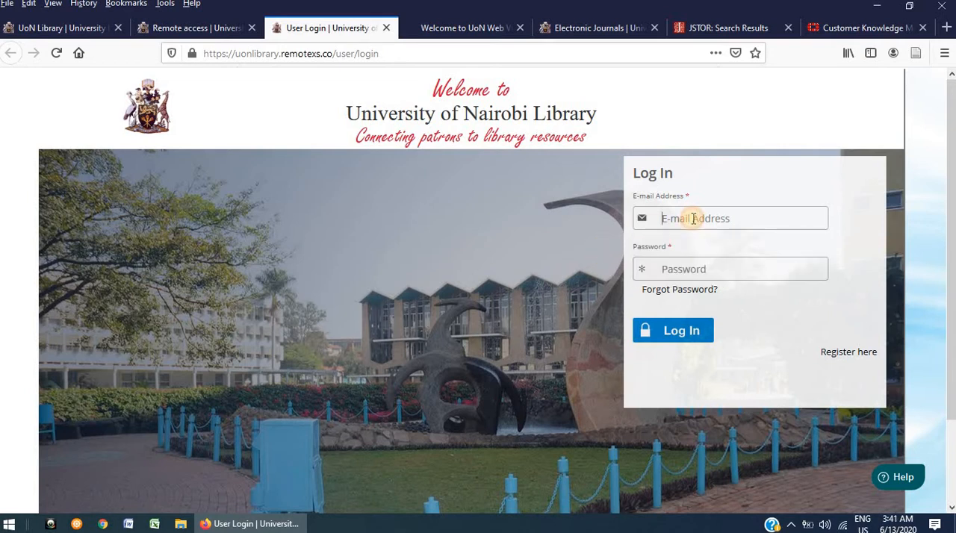
mouse_move(788, 394)
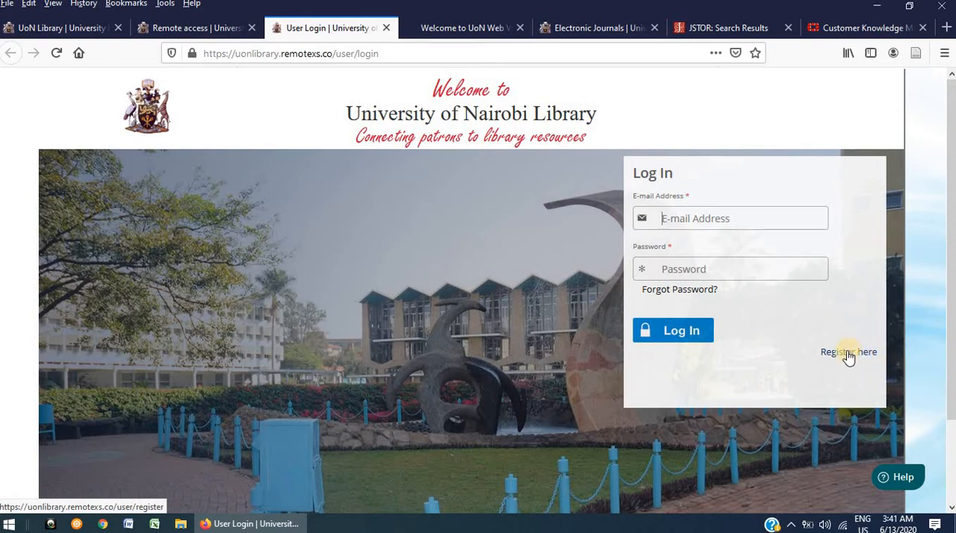
click(848, 351)
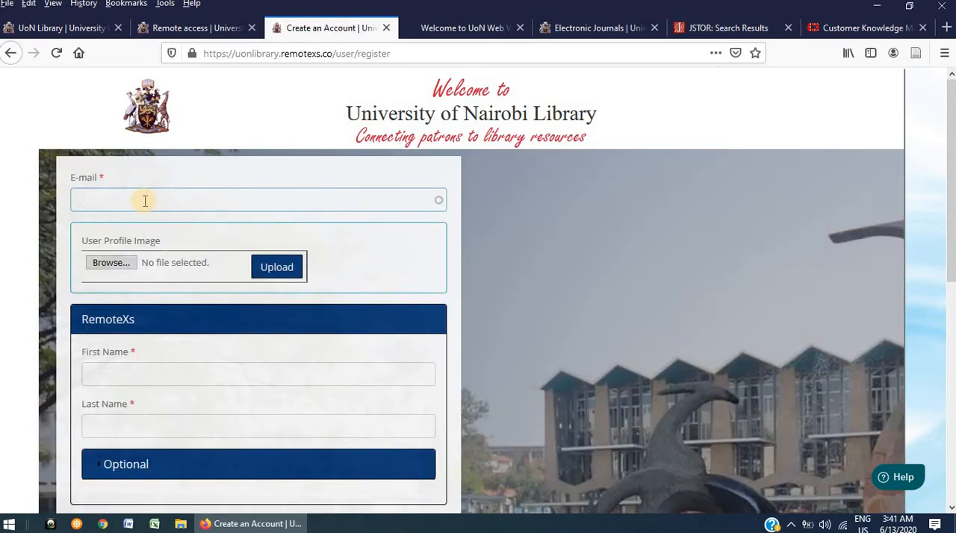
click(254, 200)
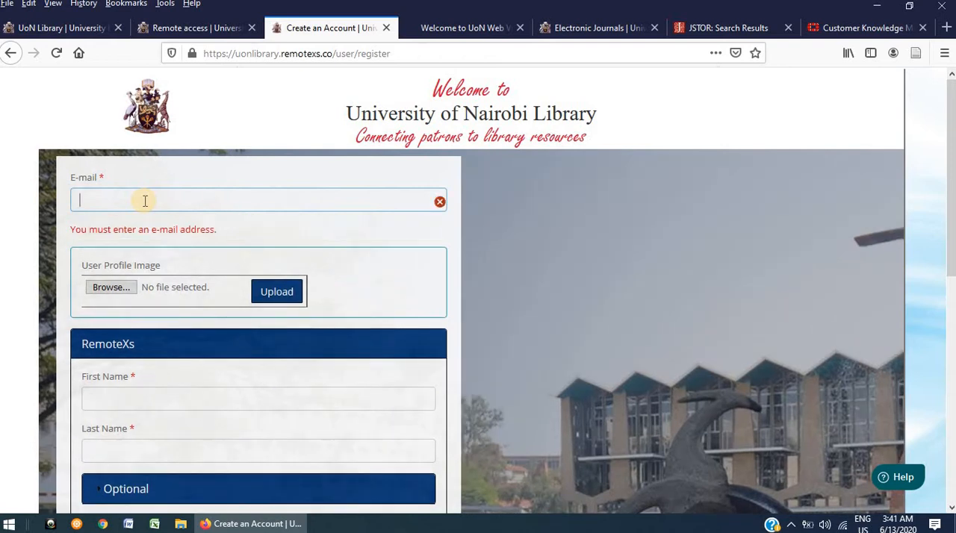
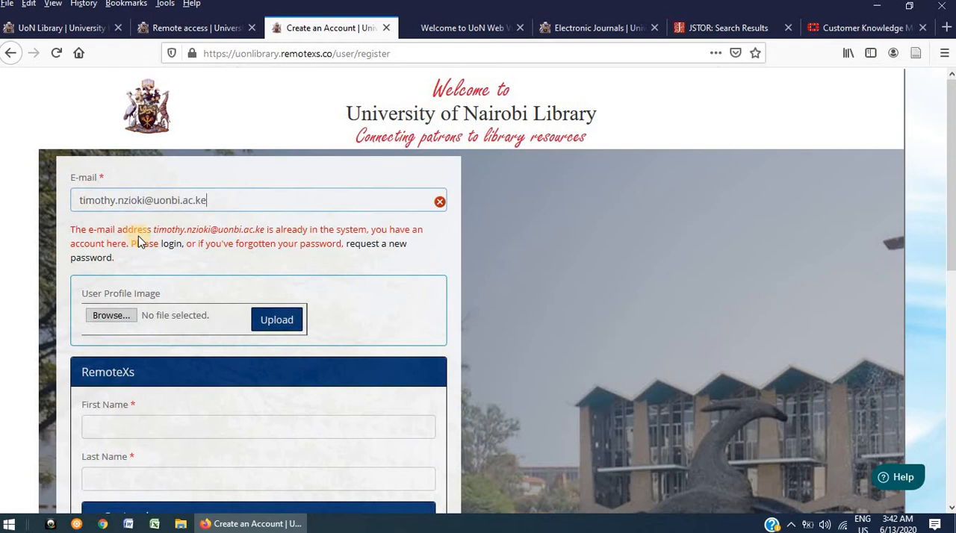
mouse_move(389, 246)
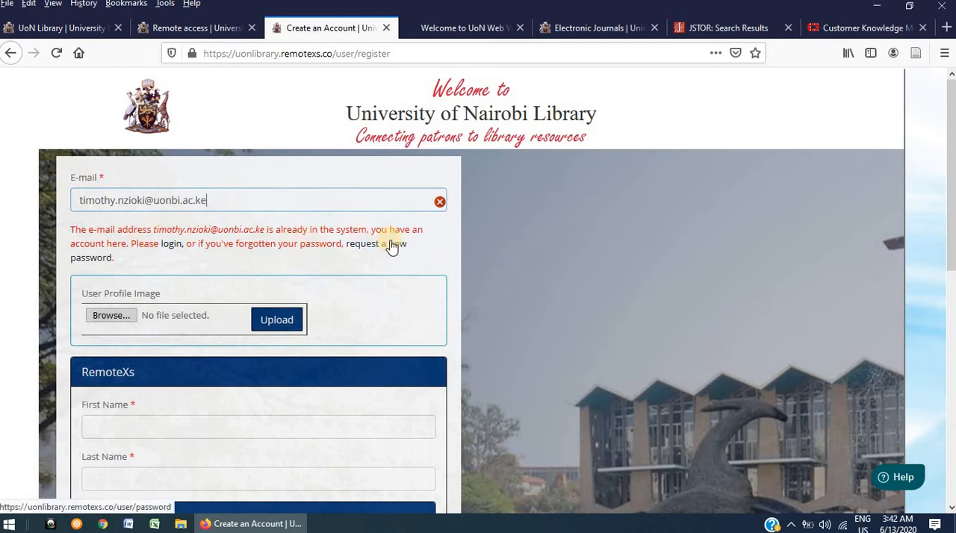
mouse_move(437, 258)
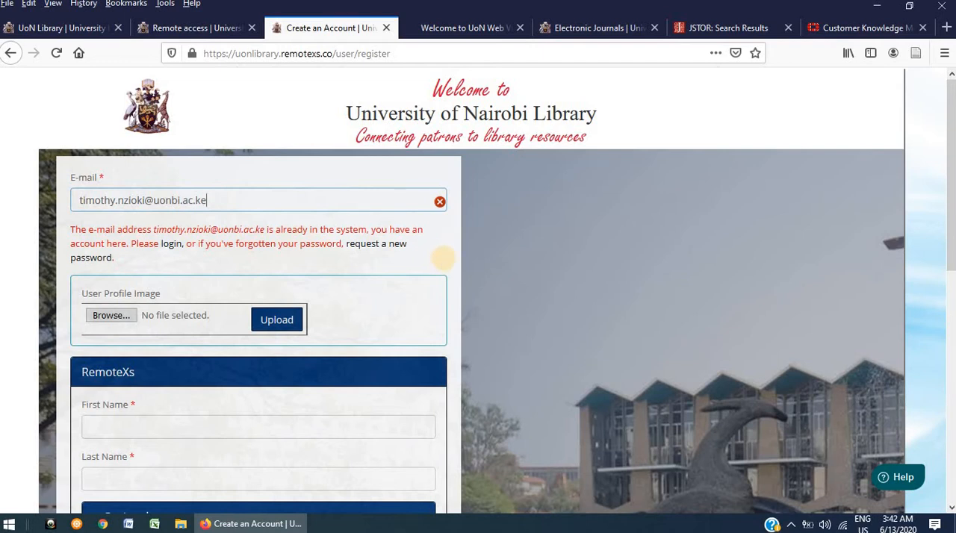
Accept the terms, enter CAPTCHA BMXXQPHS and submit the registration.
scroll(down, 3)
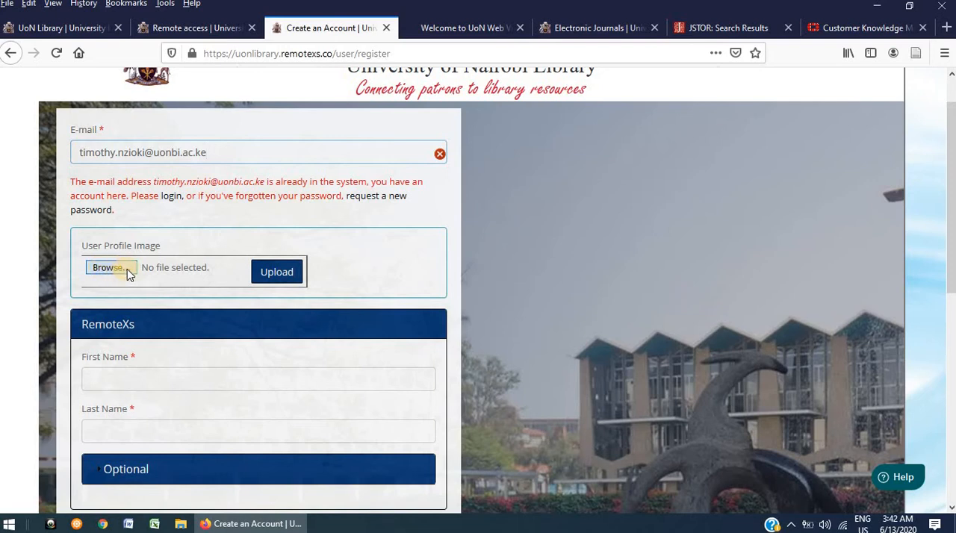
mouse_move(133, 401)
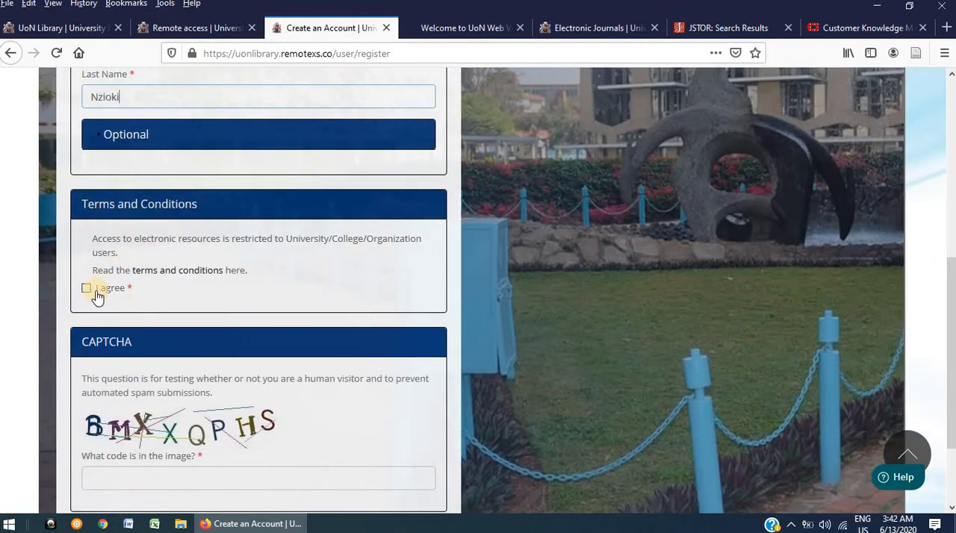
click(86, 288)
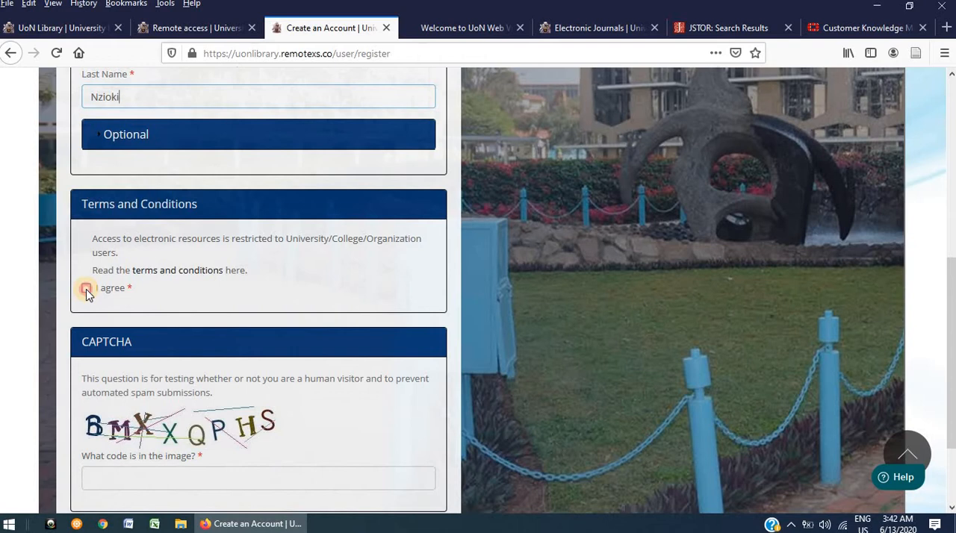
click(86, 288)
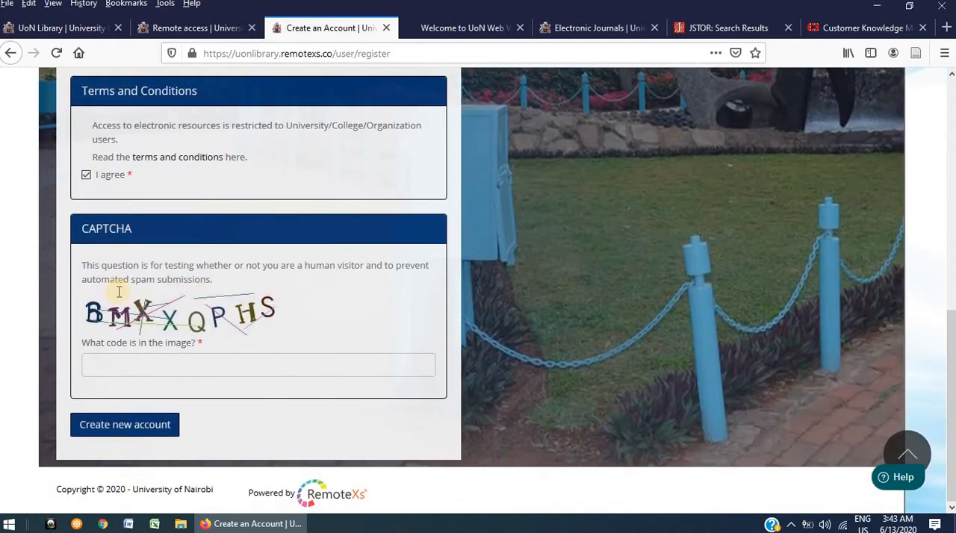
text(BMXXQPHS)
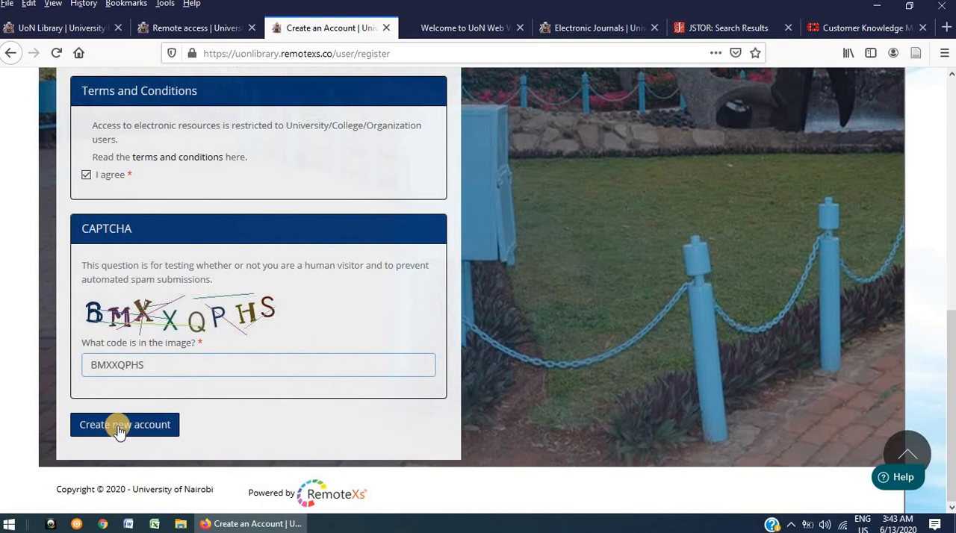
click(259, 365)
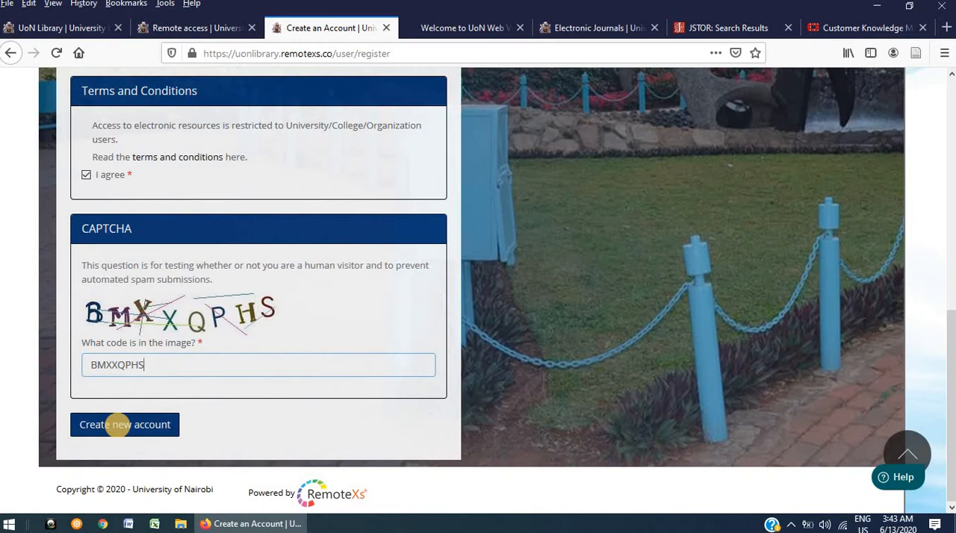
mouse_move(120, 429)
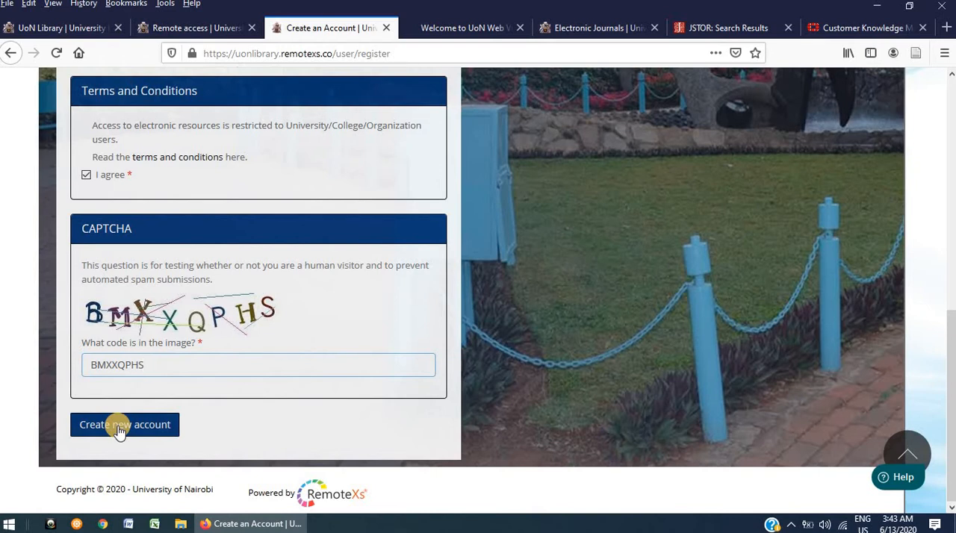
Finish registration, sign in with the saved e-mail and dismiss Firefox's save-login prompt.
click(124, 424)
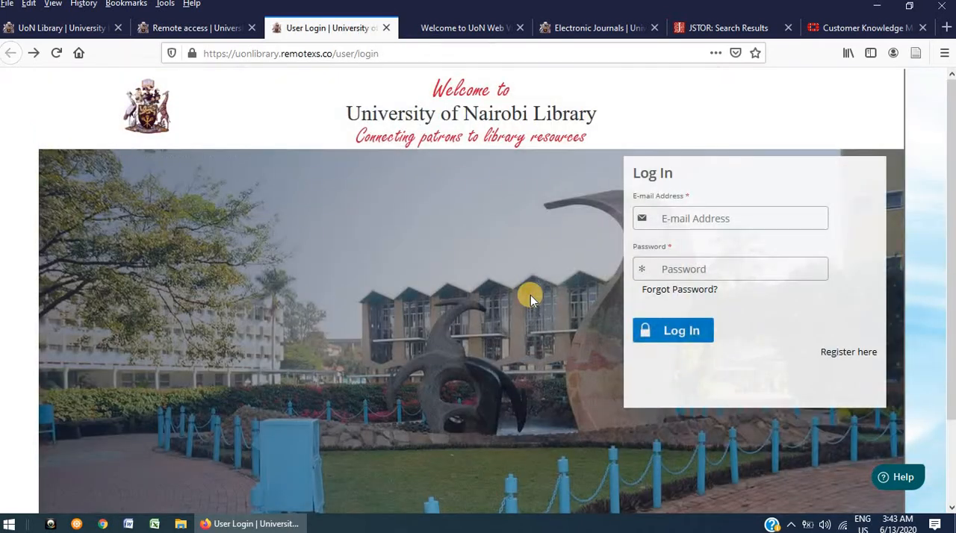
mouse_move(514, 314)
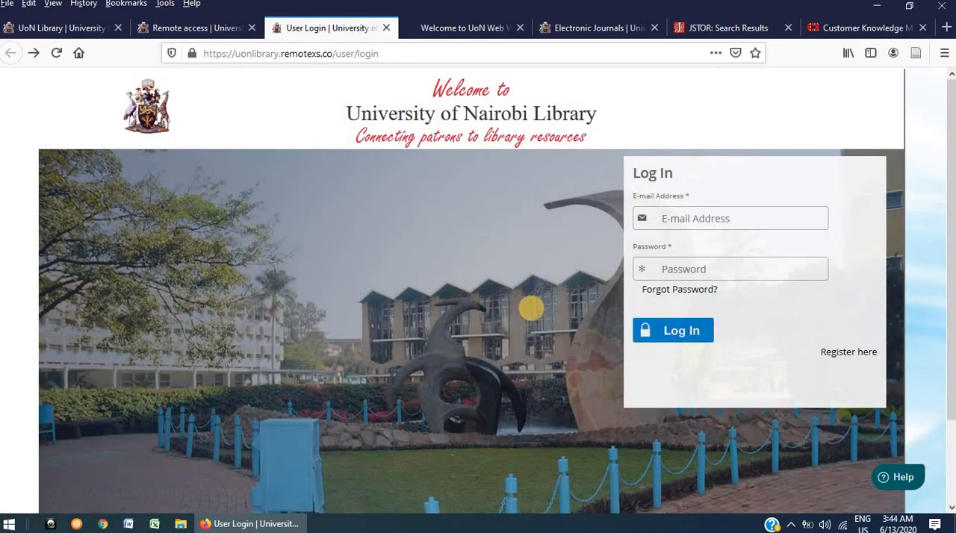
mouse_move(534, 312)
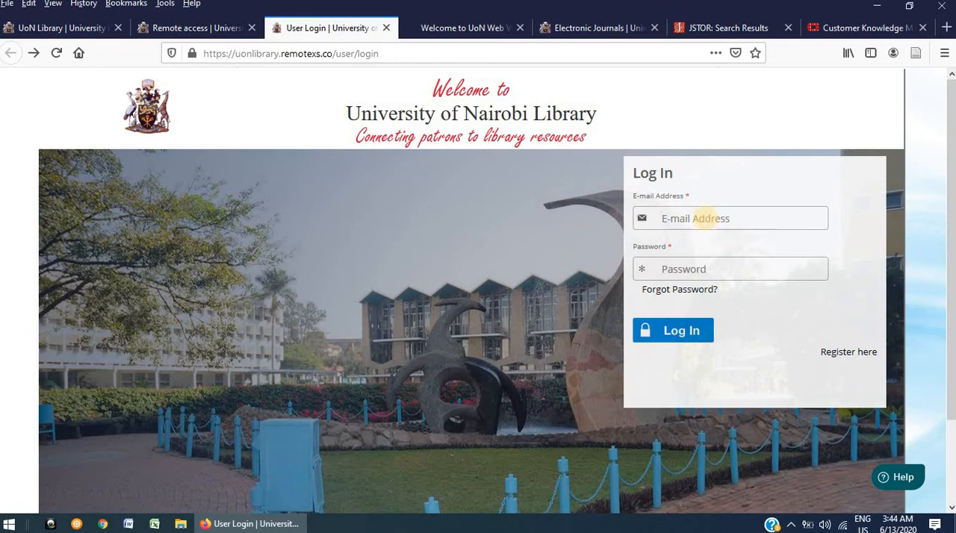
click(730, 219)
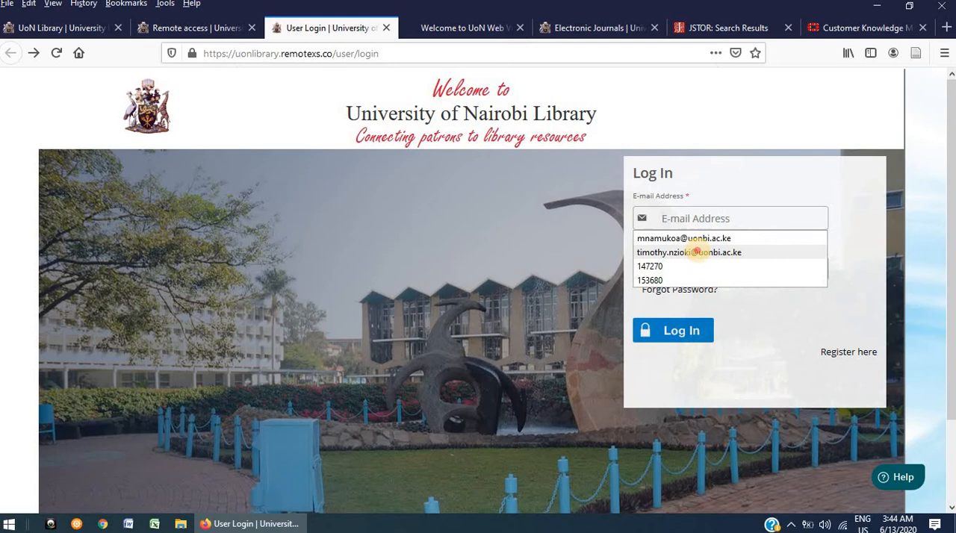
click(681, 330)
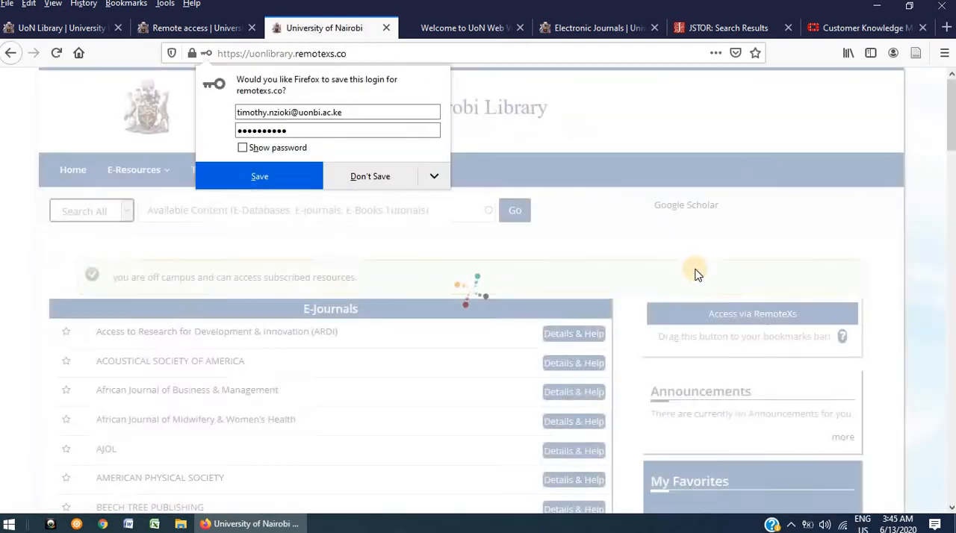
click(370, 176)
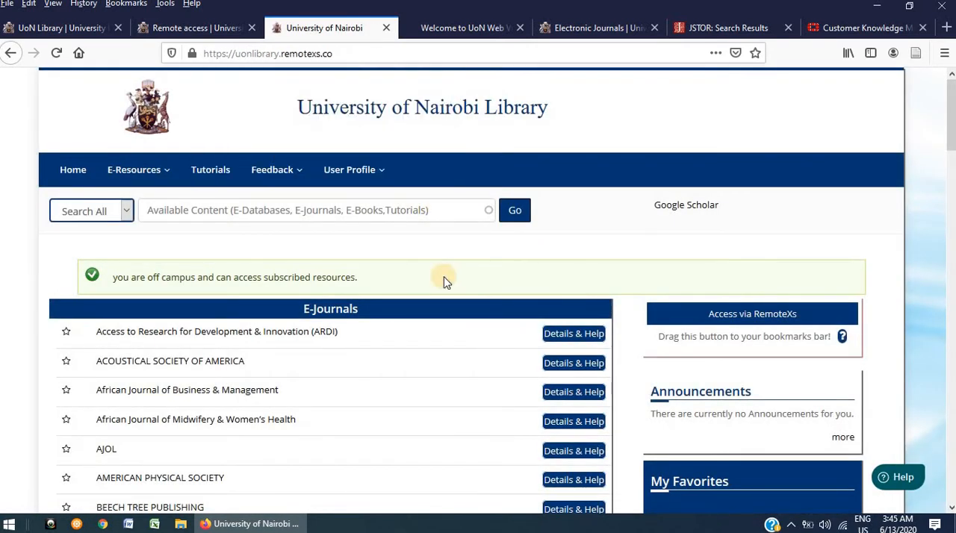
Scroll through the subscribed e-journals and e-databases list to Pubmed Central.
scroll(down, 3)
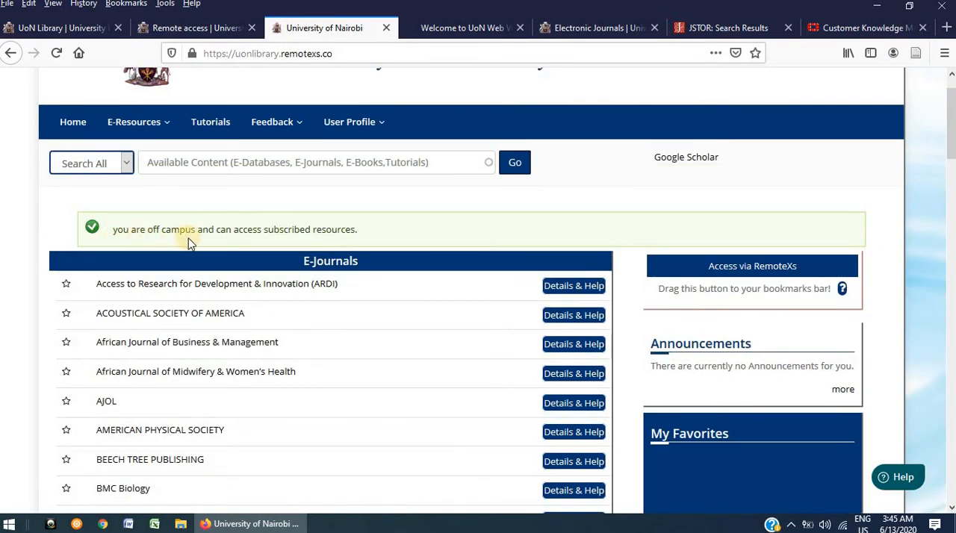
mouse_move(366, 239)
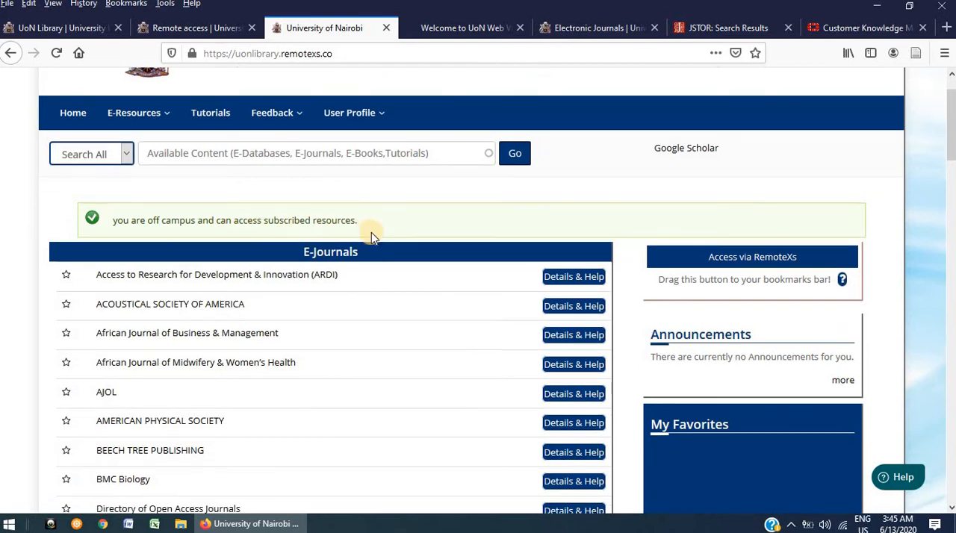
scroll(down, 3)
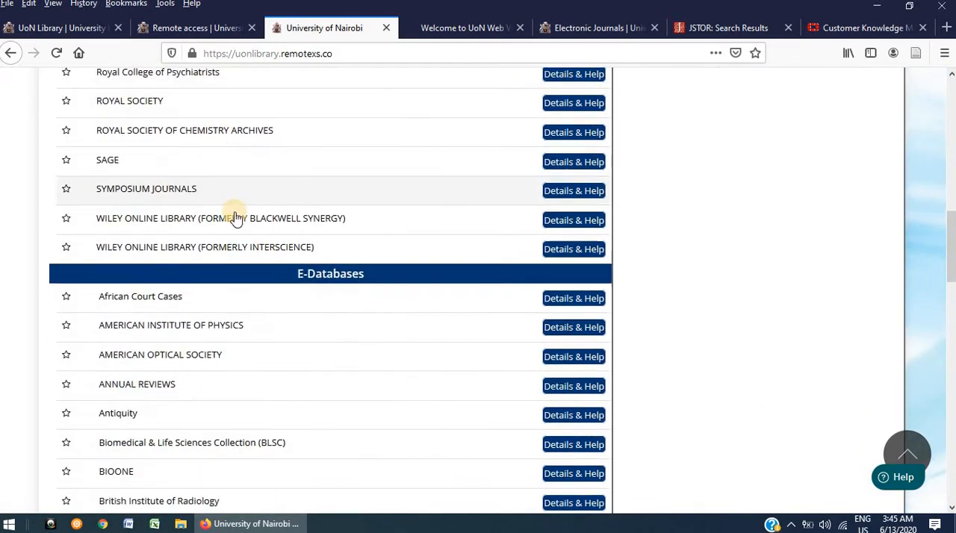
scroll(down, 3)
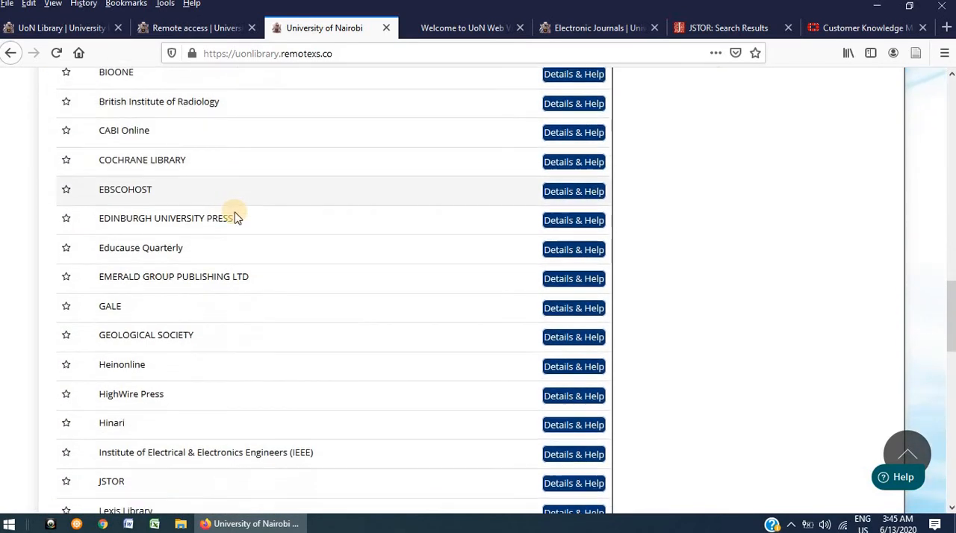
scroll(down, 3)
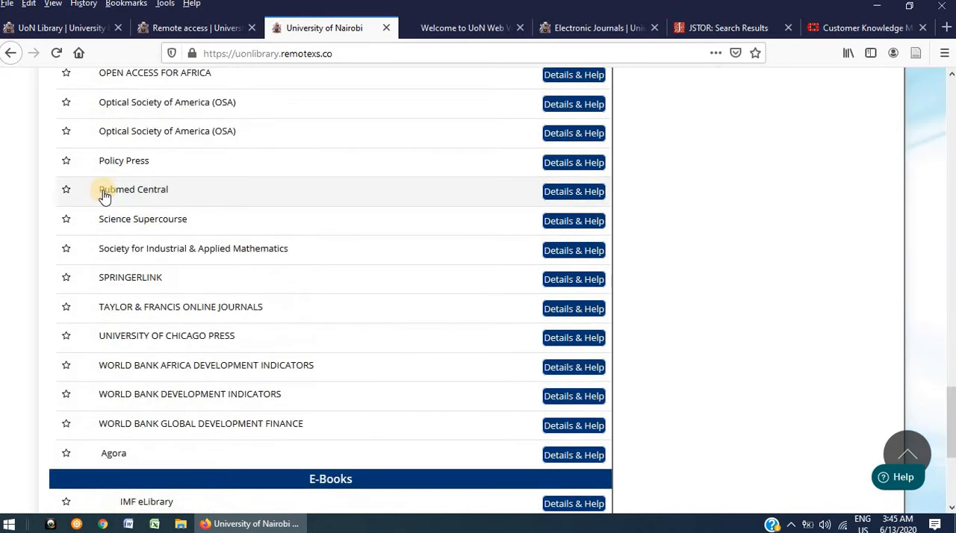
mouse_move(133, 189)
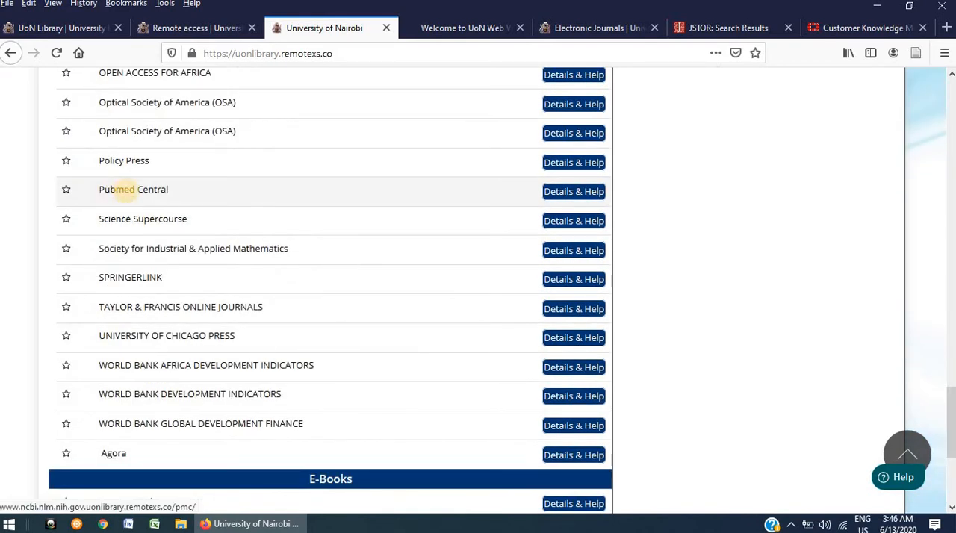
Open Pubmed Central in a new tab and search for 'pediatric nutrition' (59,624 results).
right_click(133, 189)
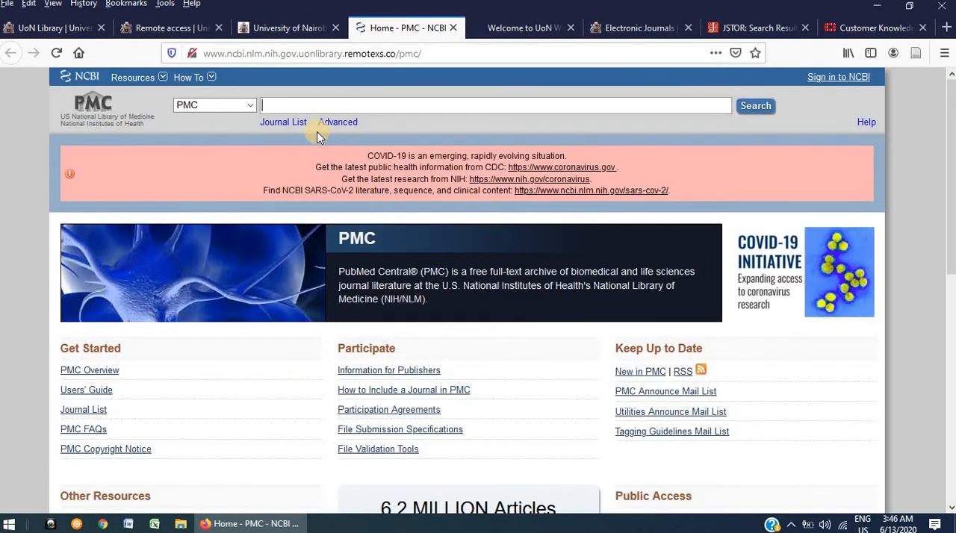
mouse_move(282, 127)
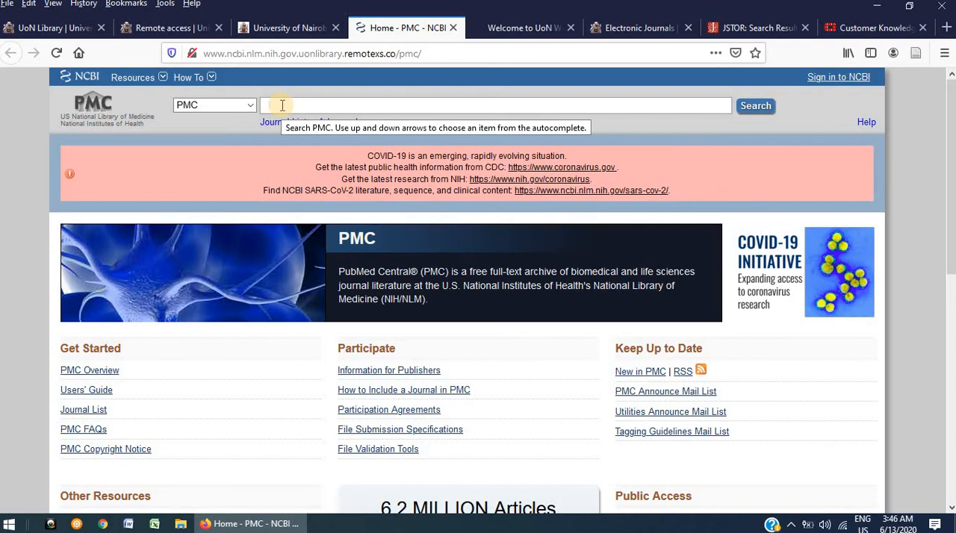
mouse_move(164, 112)
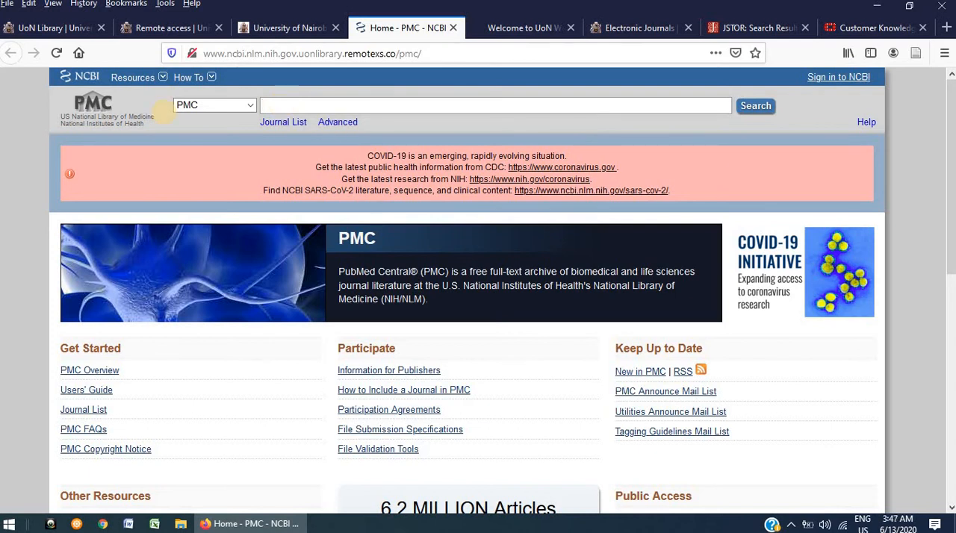
text(pedia)
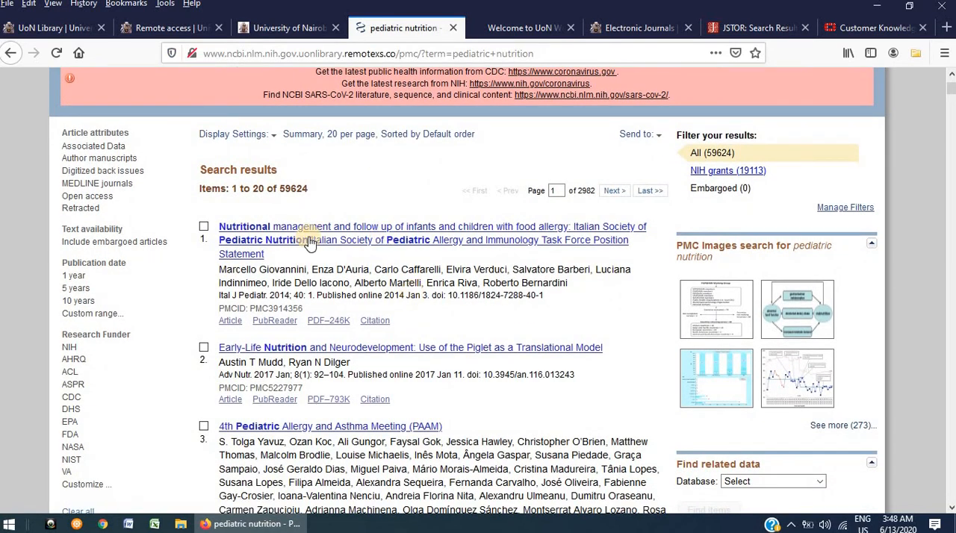
scroll(down, 3)
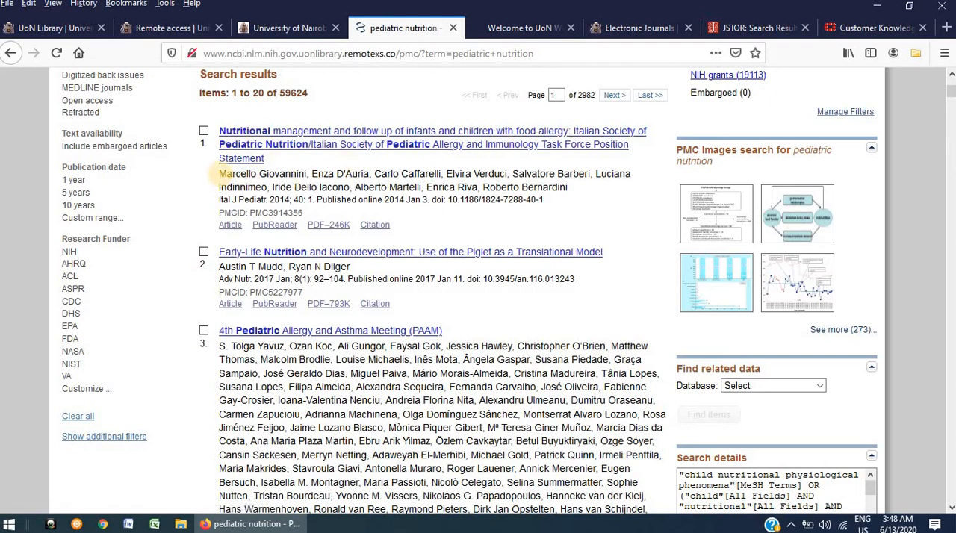
drag(219, 174, 568, 186)
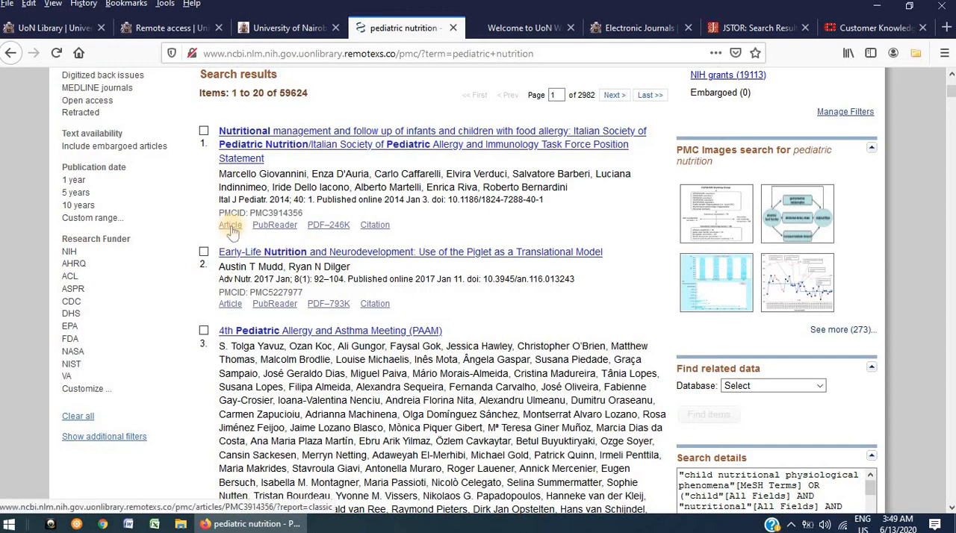
mouse_move(261, 235)
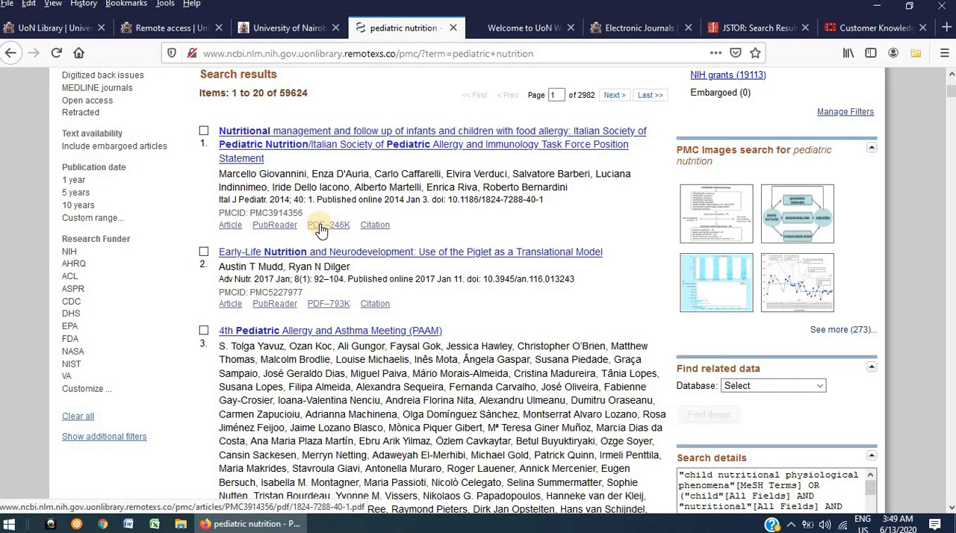
Open the PDF of the top hit, the Italian Journal of Pediatrics food-allergy statement, and scroll through it.
click(321, 225)
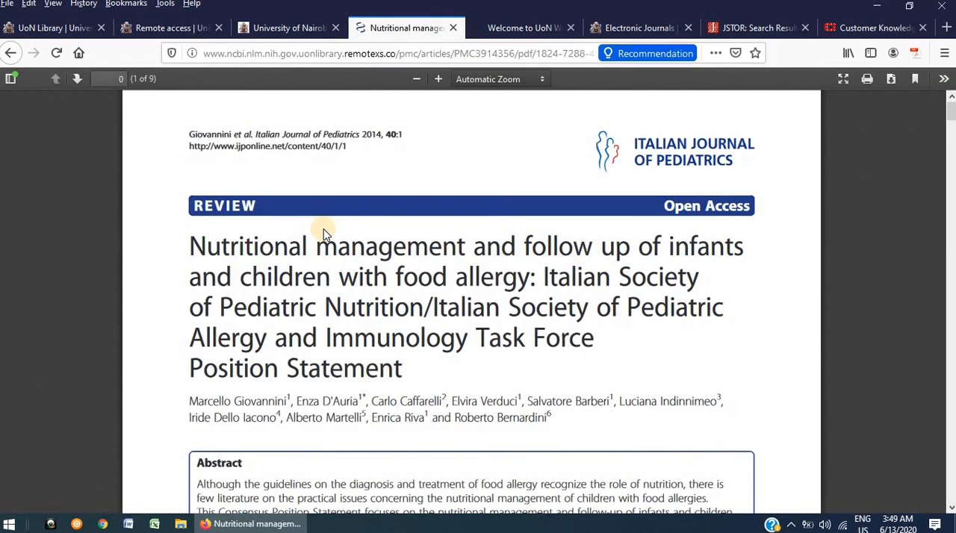
scroll(down, 3)
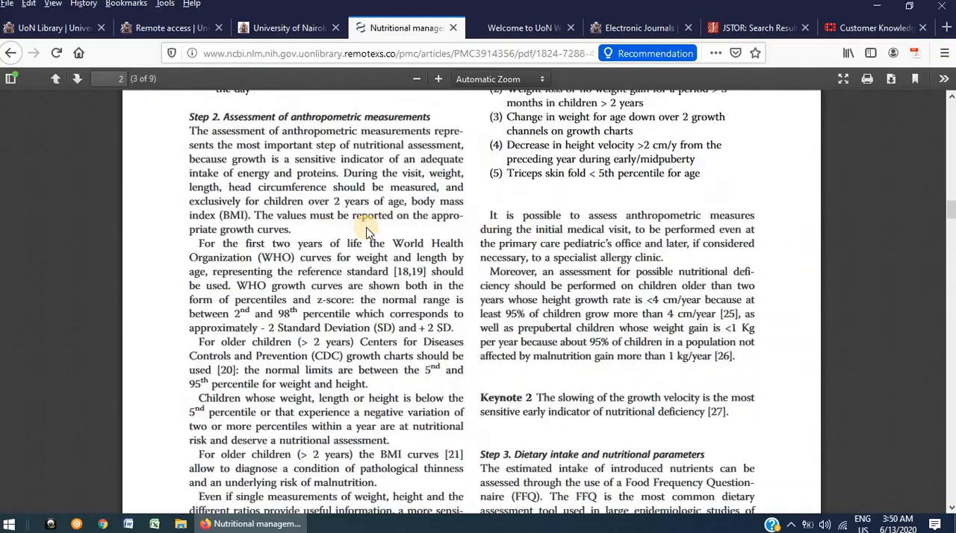
scroll(down, 3)
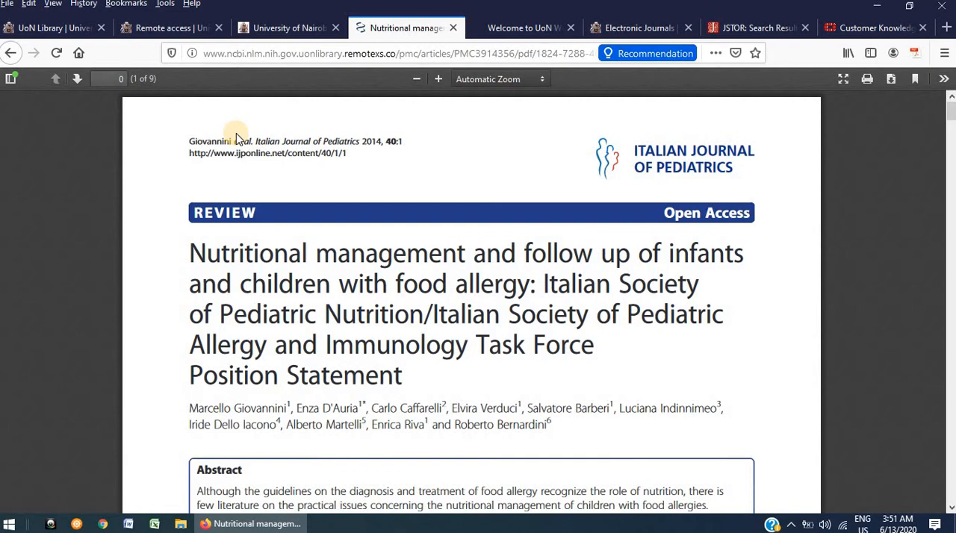
mouse_move(166, 28)
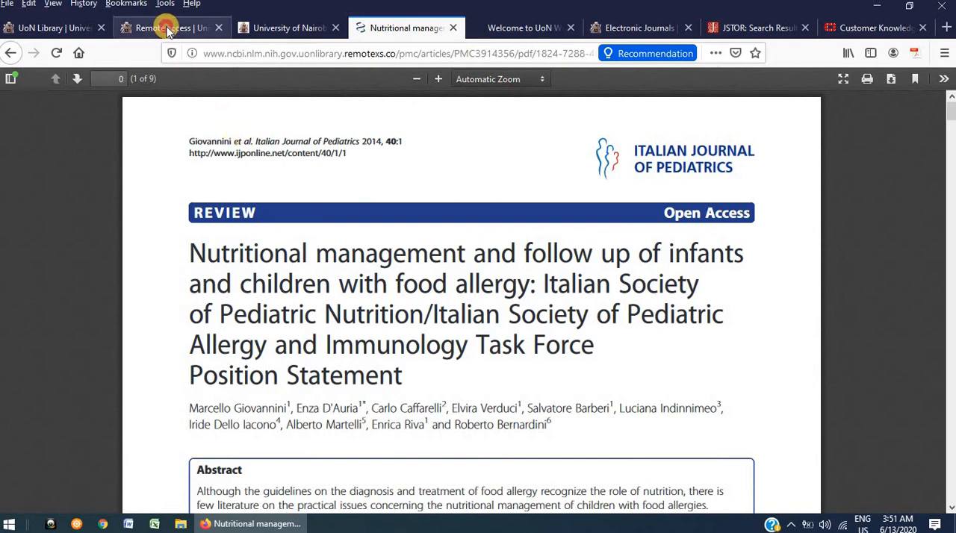
Return to the library's Remote Access tab listing the VPN and RemoteXs options.
click(161, 28)
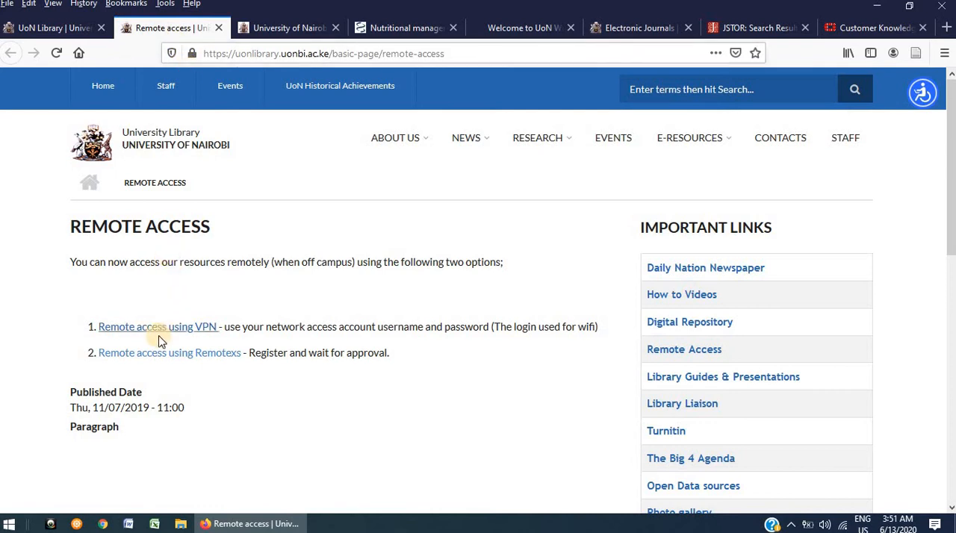
mouse_move(148, 362)
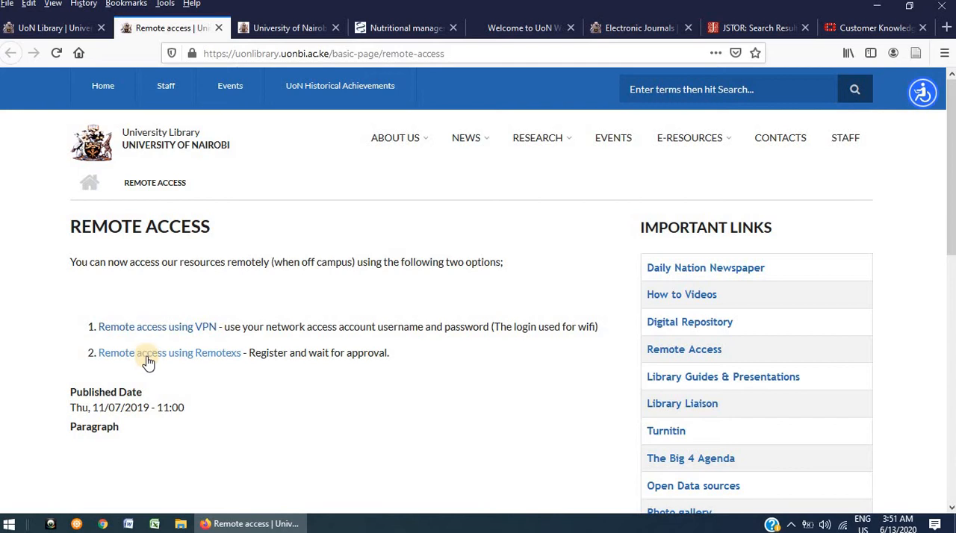
mouse_move(268, 369)
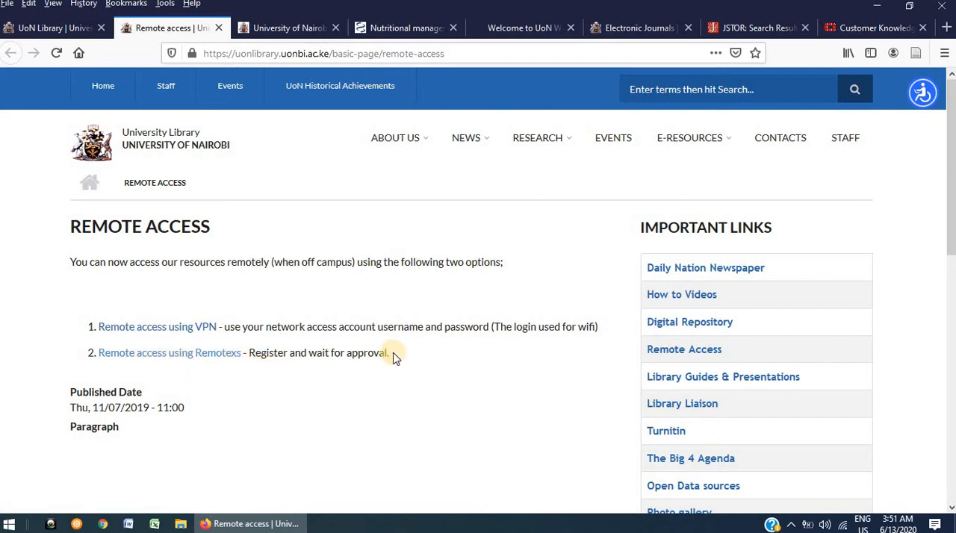
mouse_move(258, 373)
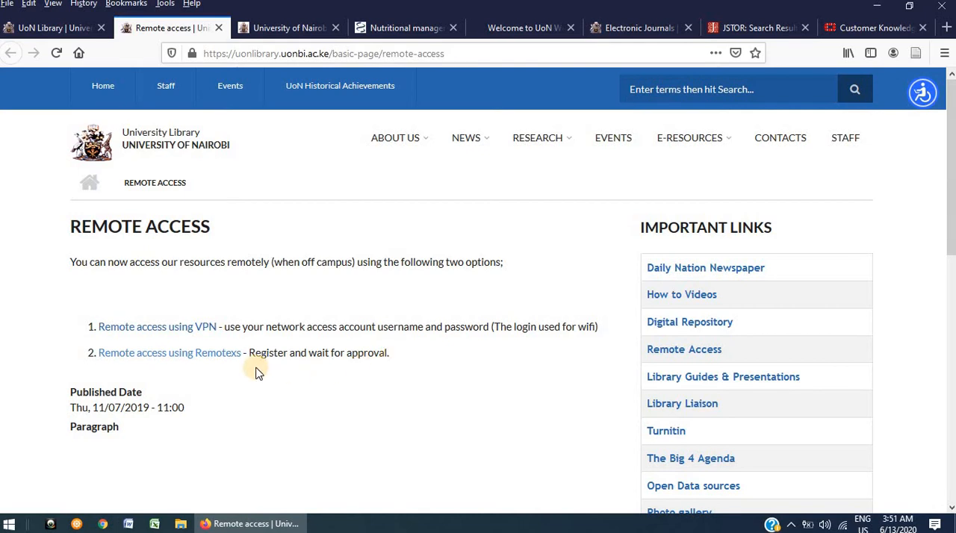
mouse_move(217, 342)
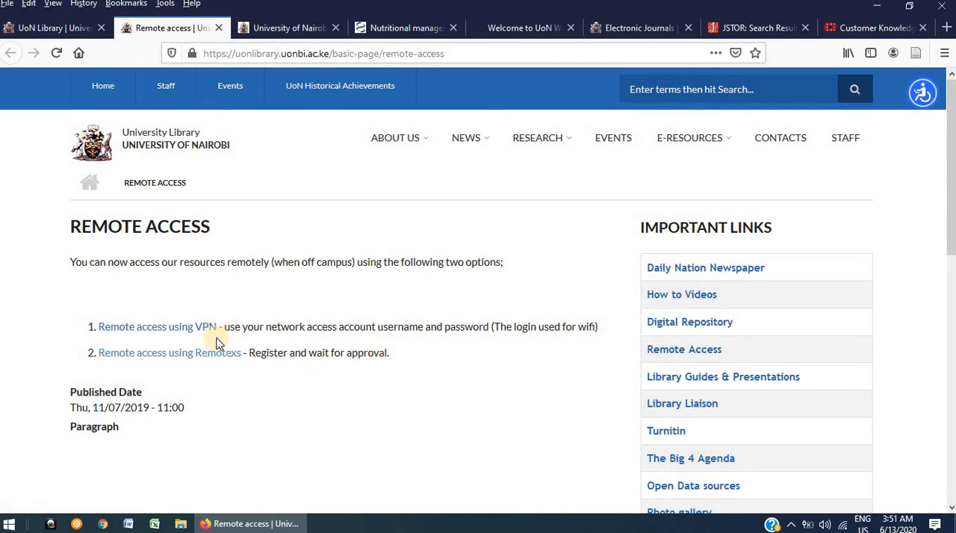
mouse_move(248, 341)
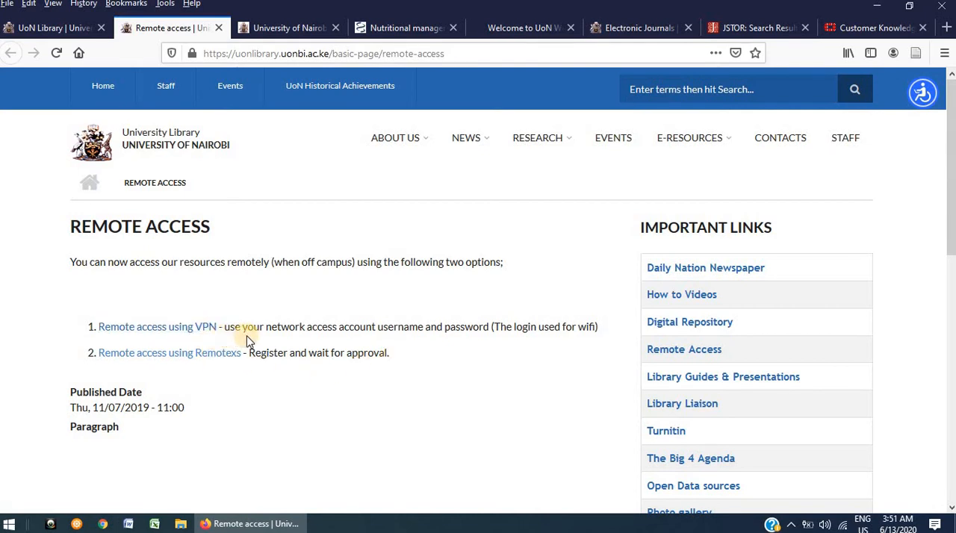
mouse_move(410, 348)
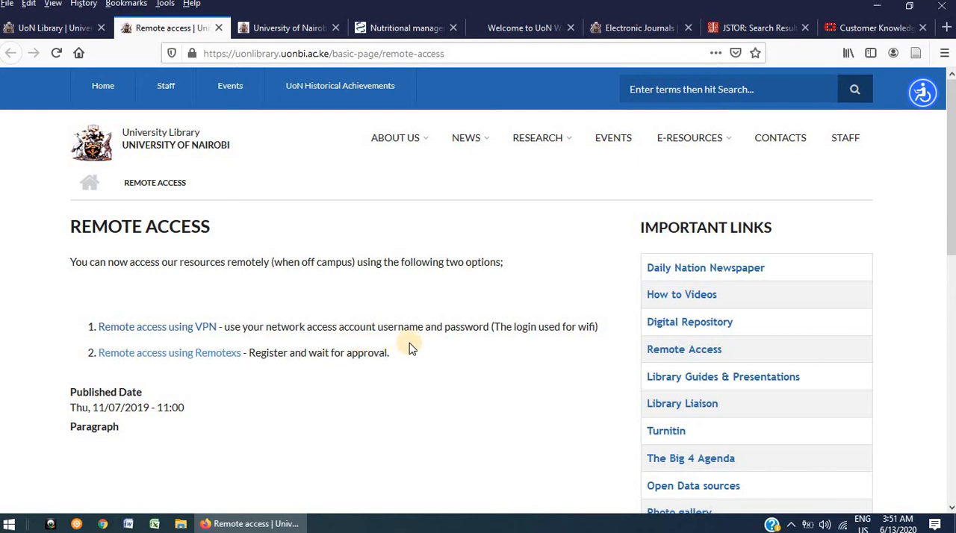
mouse_move(408, 365)
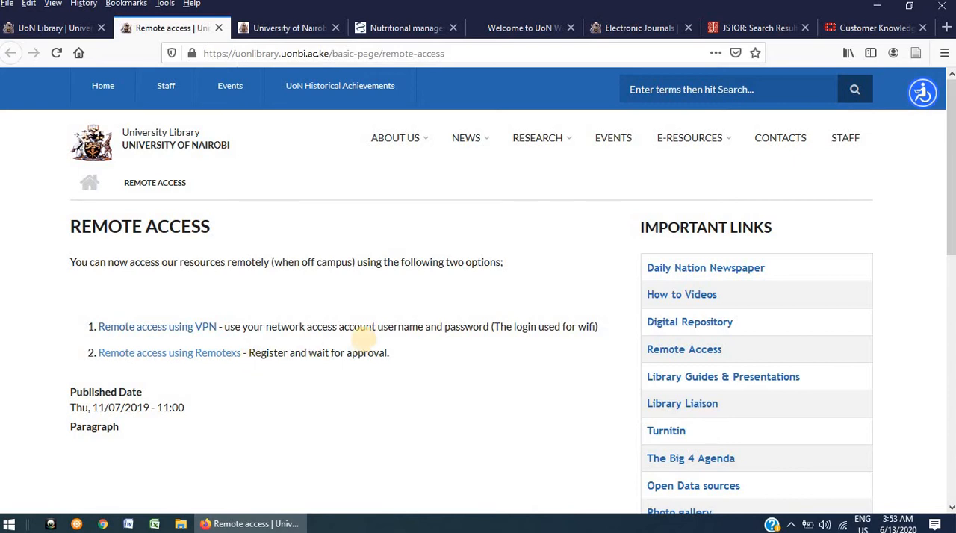
mouse_move(366, 345)
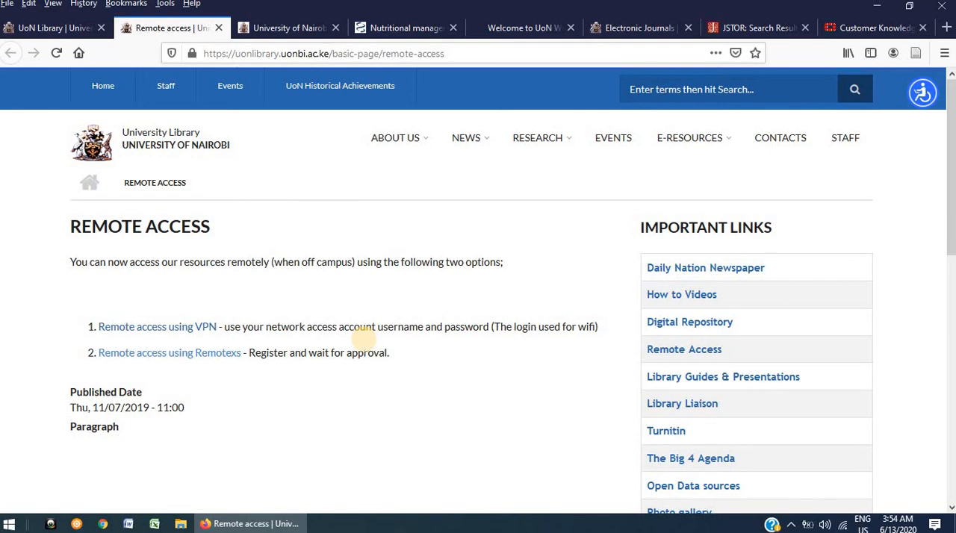
mouse_move(366, 344)
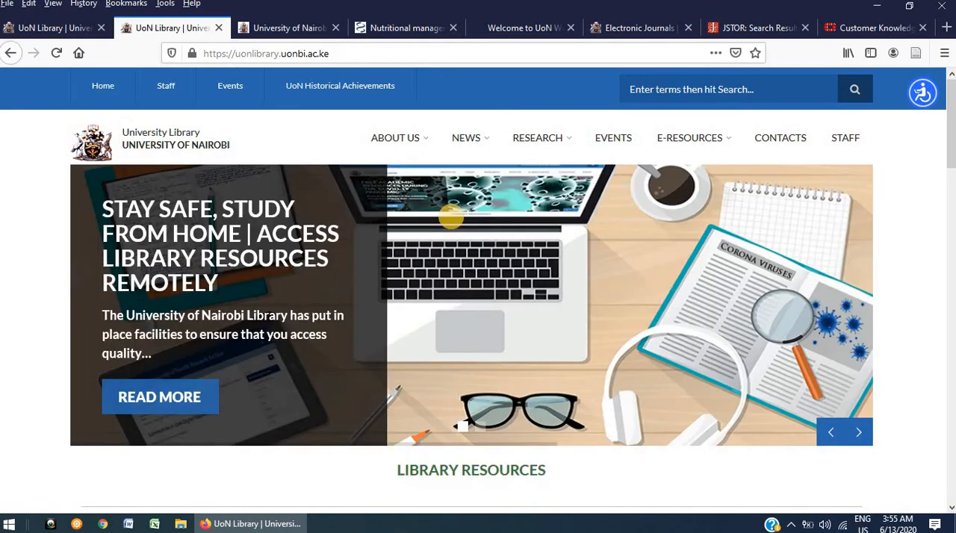
Scroll the UoN Library home page down to the Important Links box.
scroll(down, 3)
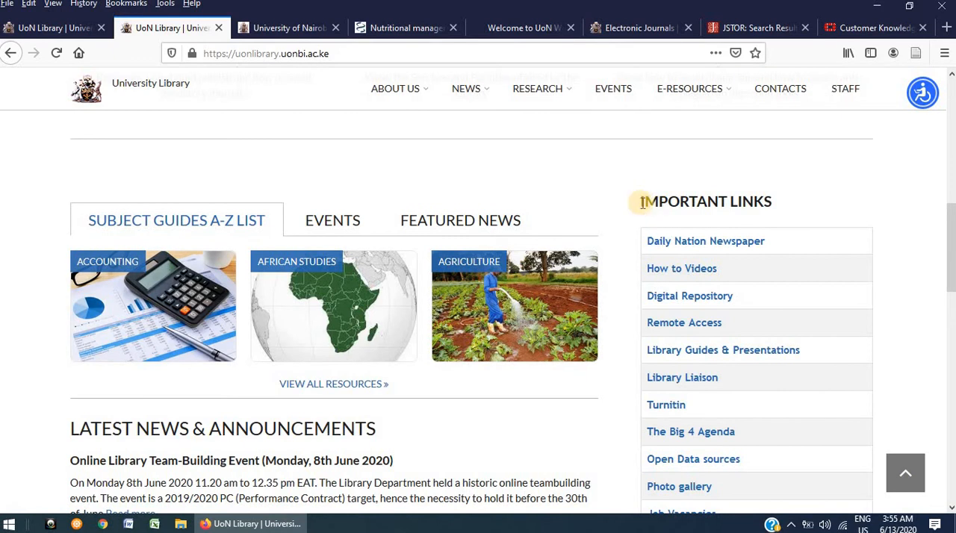
mouse_move(795, 217)
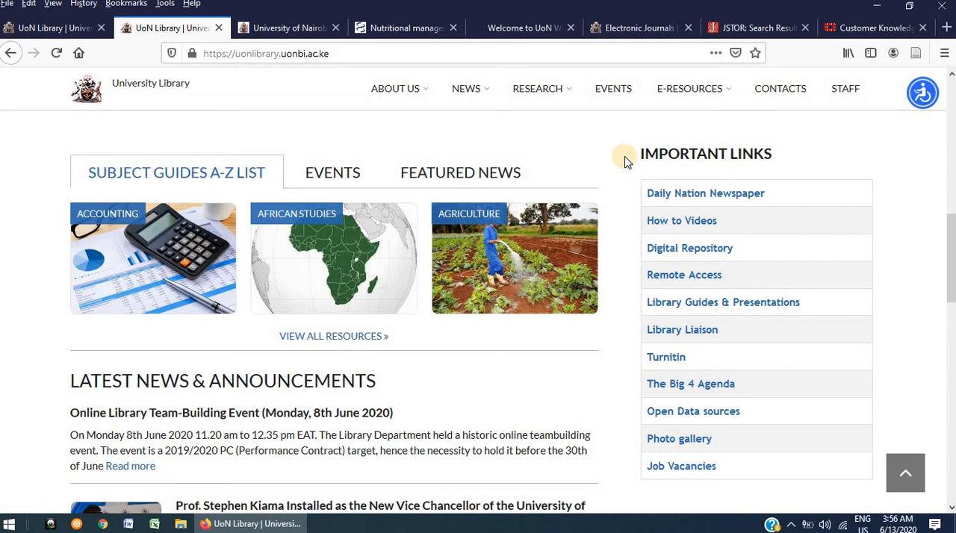
mouse_move(632, 160)
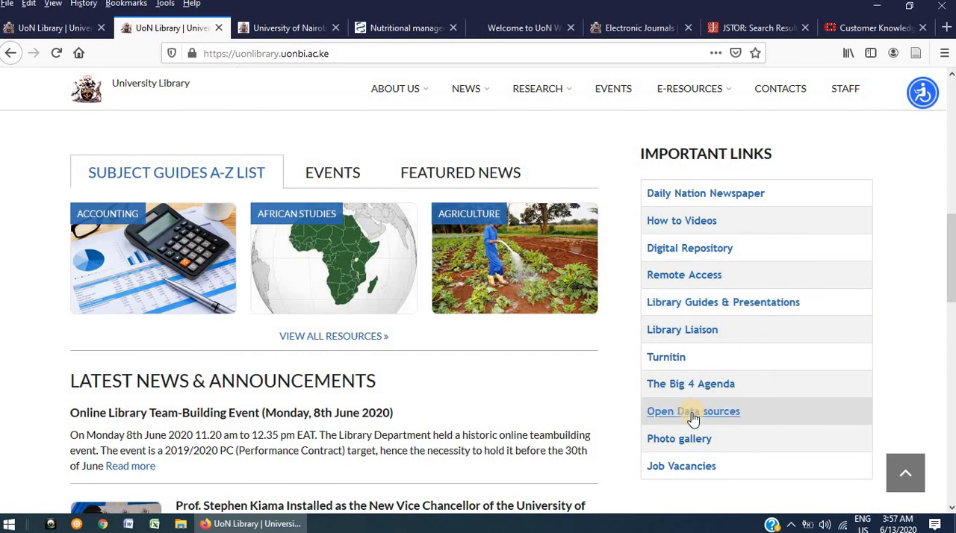
Open 'Open Data sources' and browse the local and international open data sources.
click(692, 411)
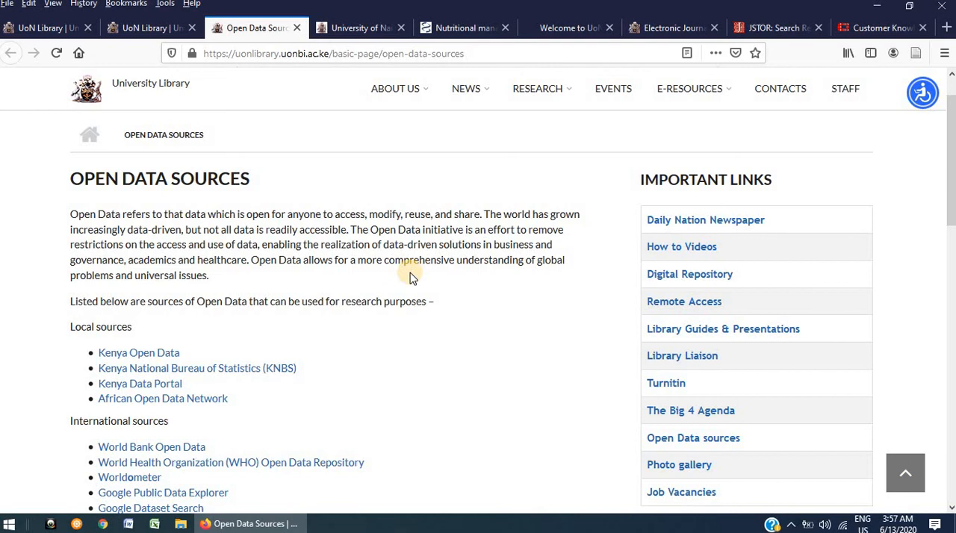
scroll(down, 3)
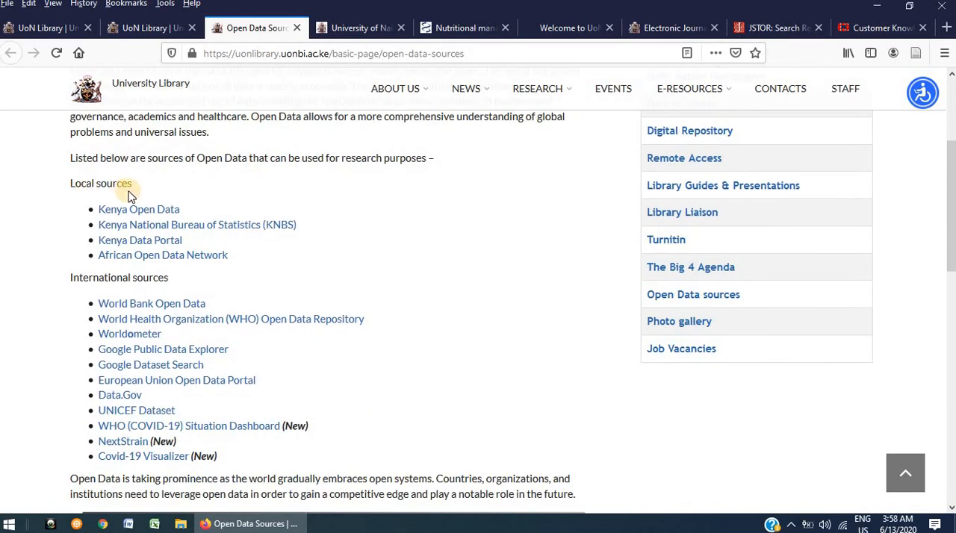
mouse_move(335, 261)
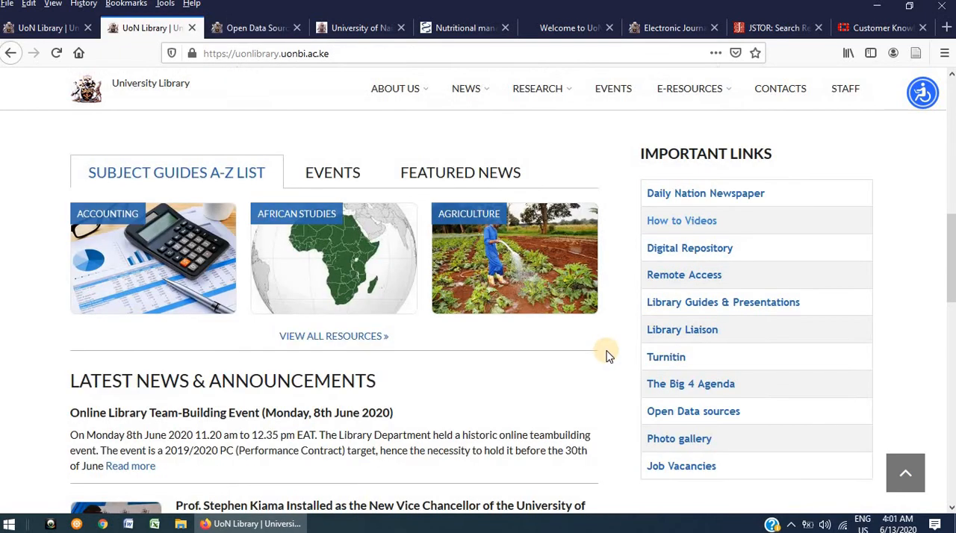
mouse_move(732, 153)
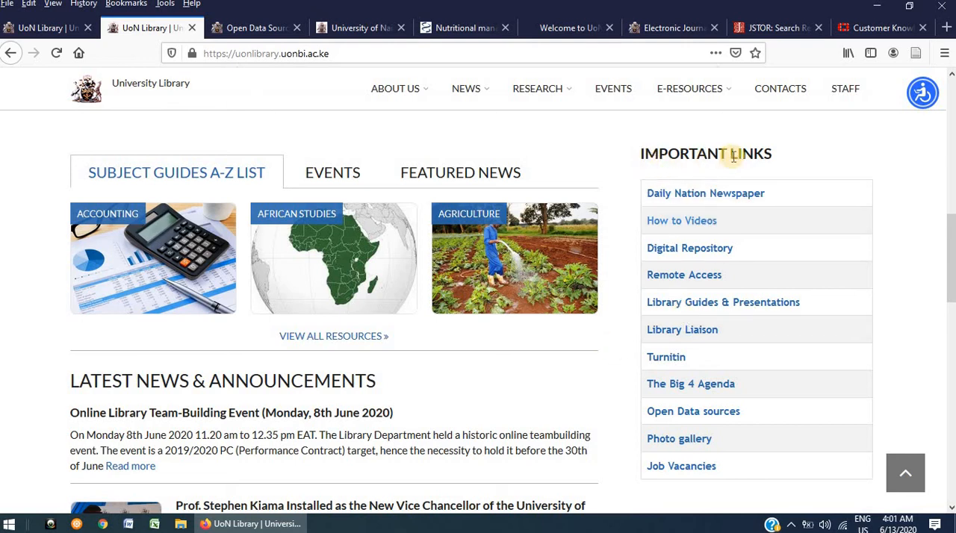
mouse_move(722, 302)
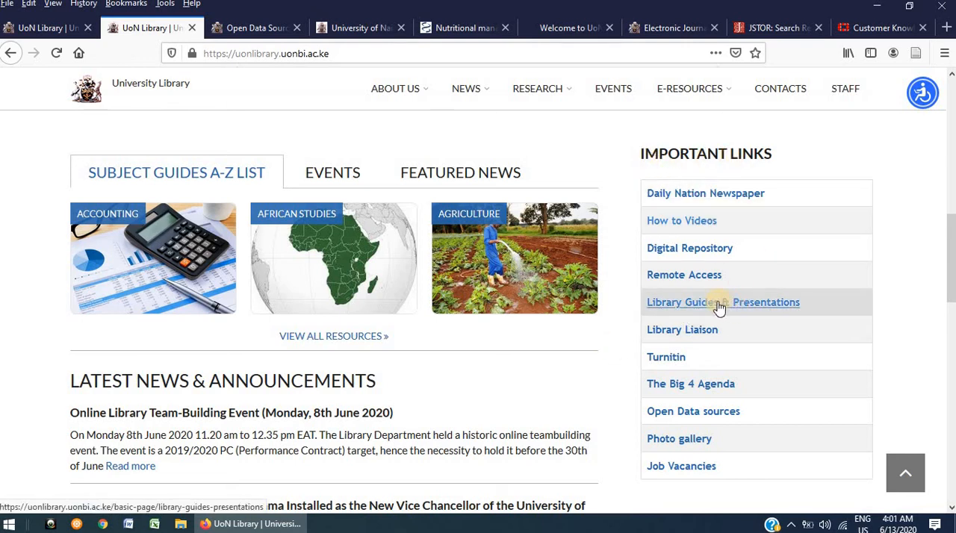
Open 'Library Guides & Presentations' from the home page's Important Links.
click(722, 301)
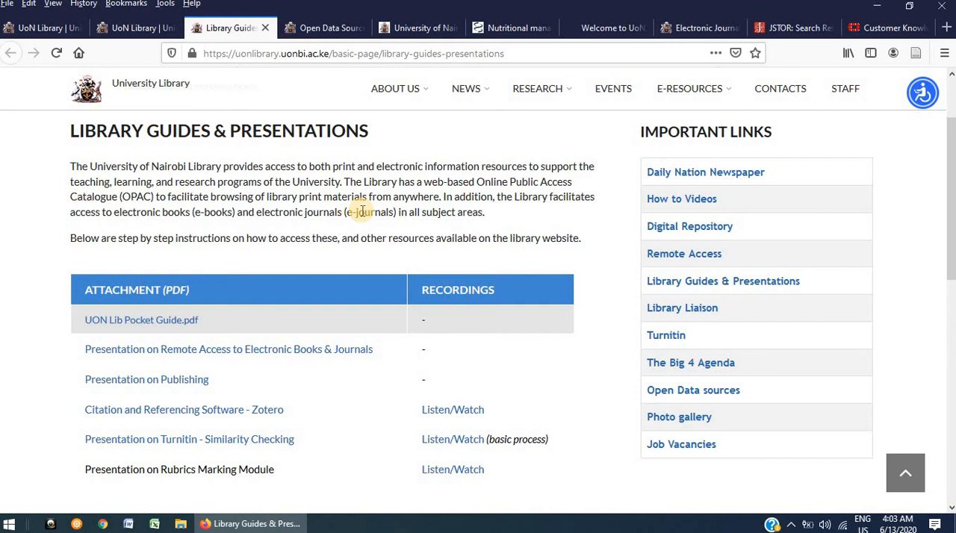
mouse_move(377, 256)
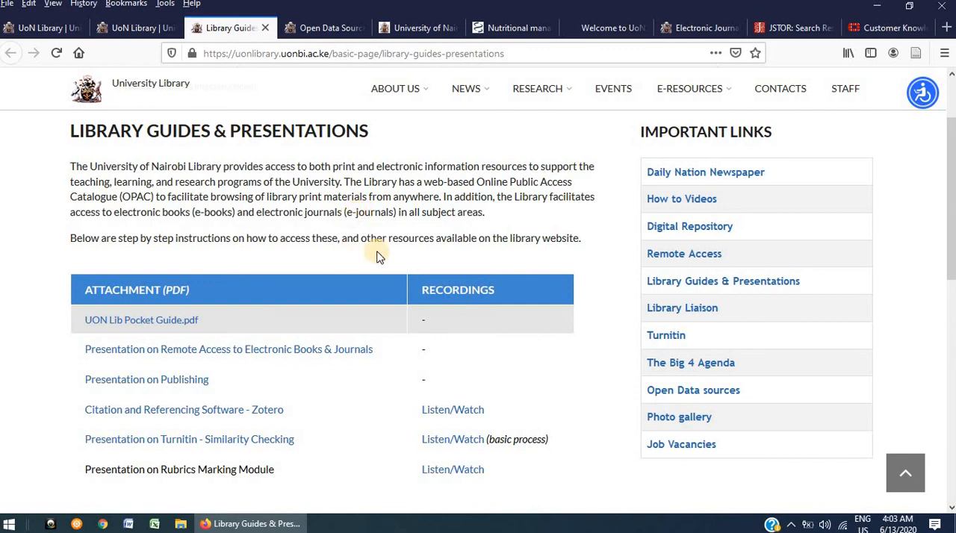
mouse_move(422, 469)
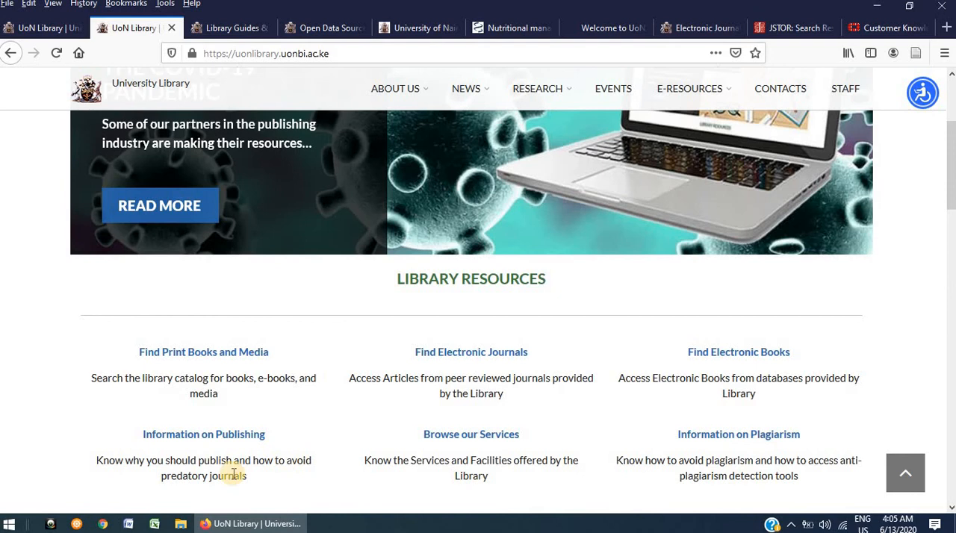
mouse_move(126, 437)
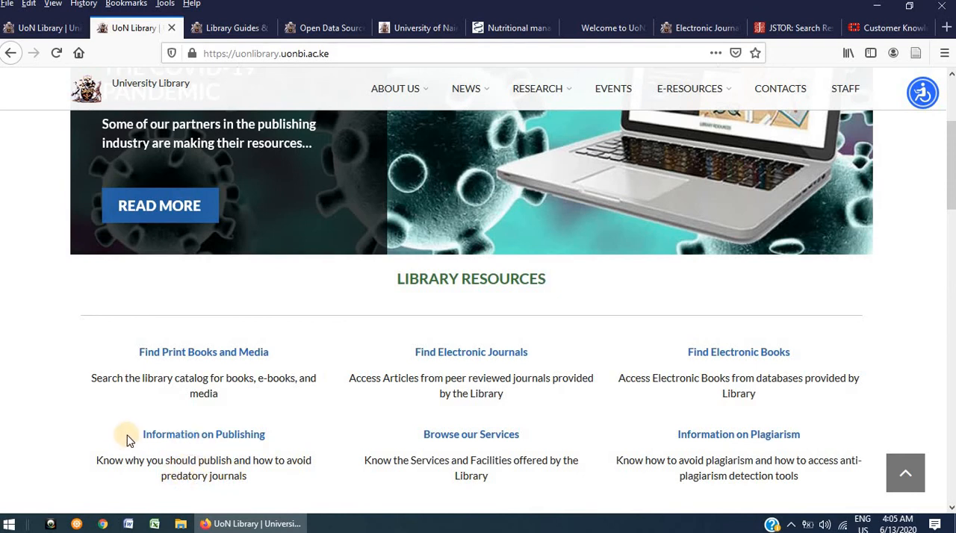
Open 'Information on Publishing' from the home page's Library Resources.
click(203, 434)
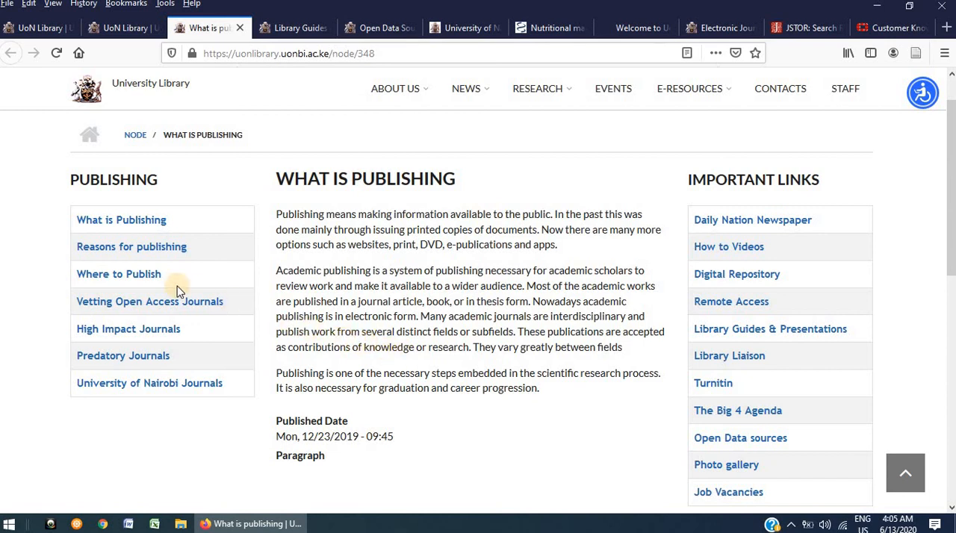
mouse_move(102, 247)
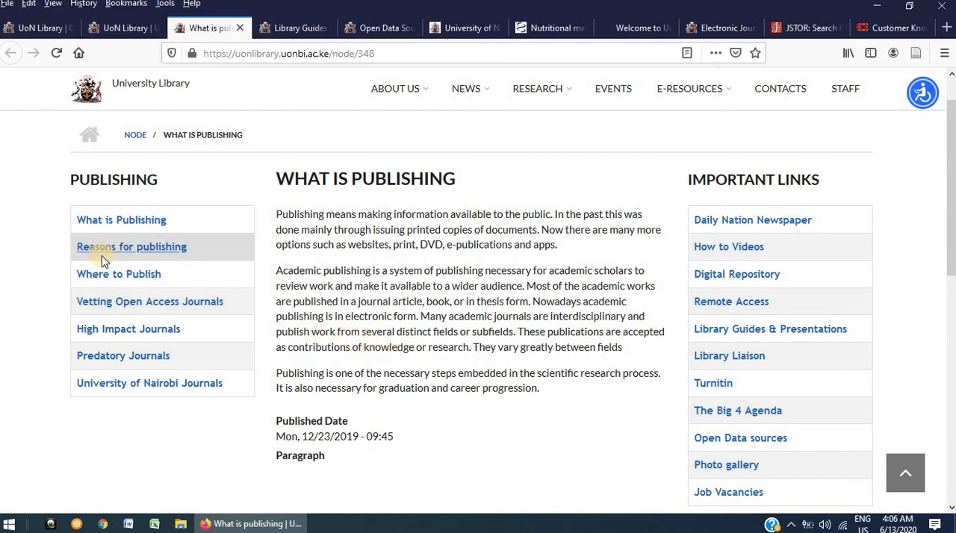
mouse_move(147, 287)
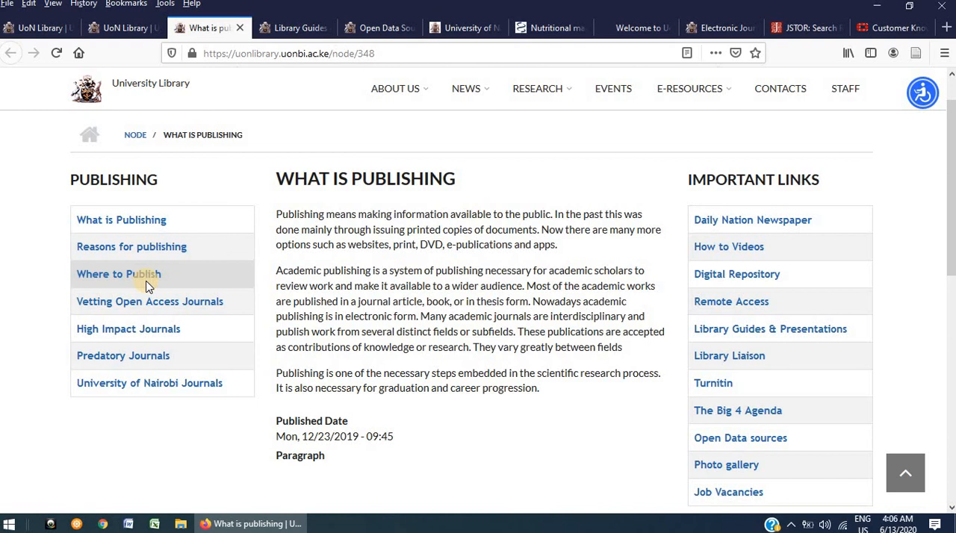
mouse_move(128, 328)
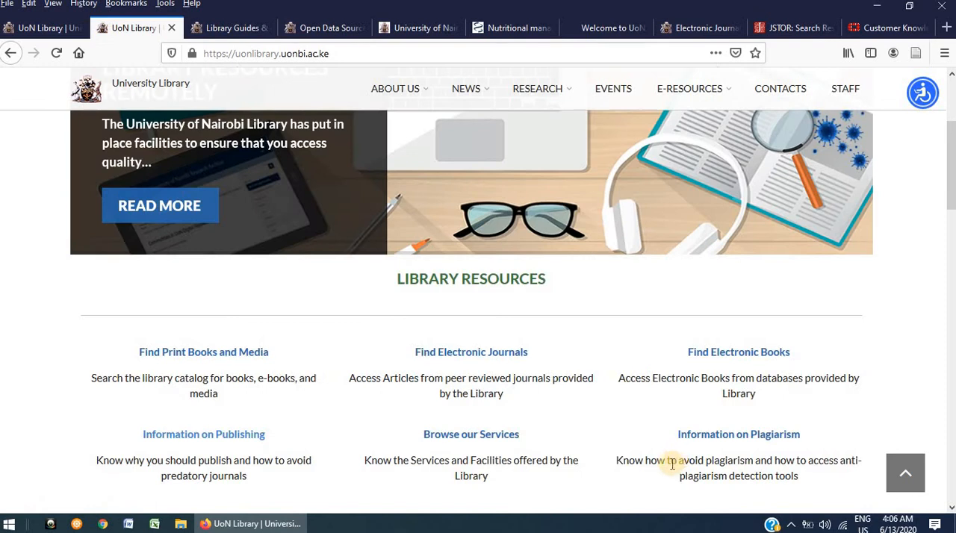
Open 'Information on Plagiarism' from the home page in a new tab.
right_click(738, 434)
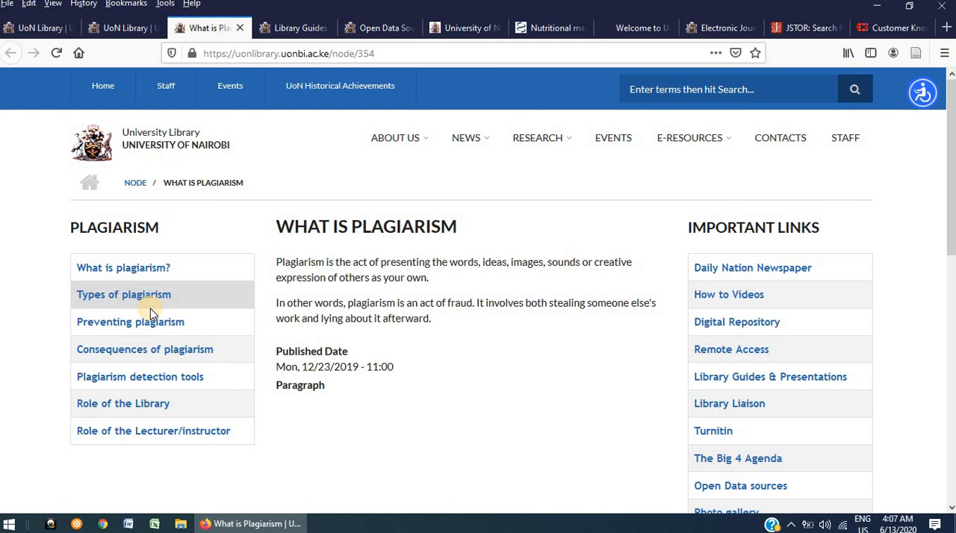
mouse_move(153, 355)
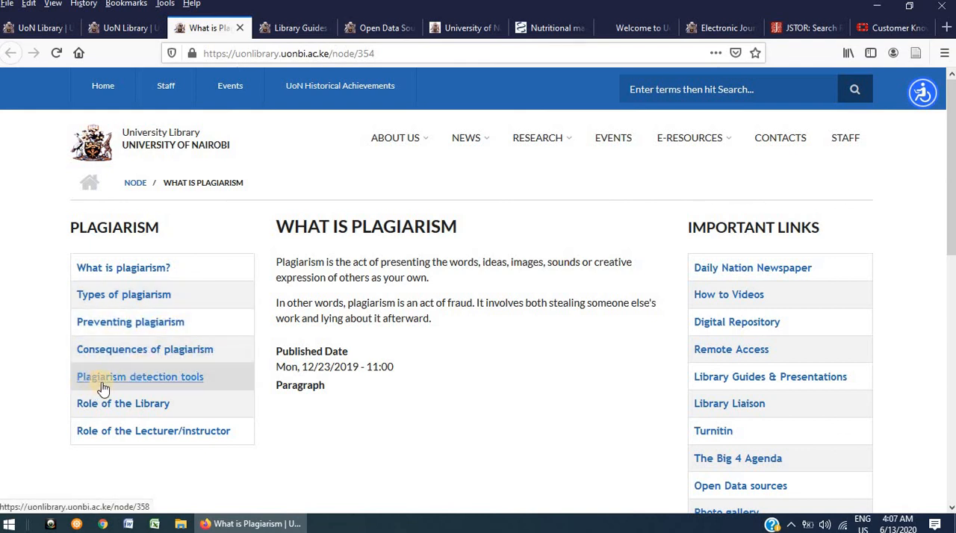
mouse_move(200, 387)
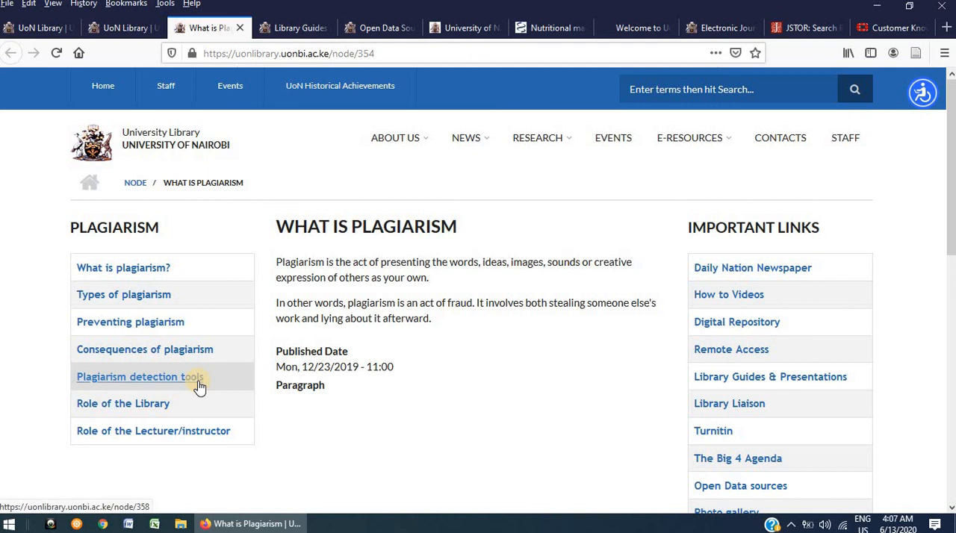
mouse_move(148, 403)
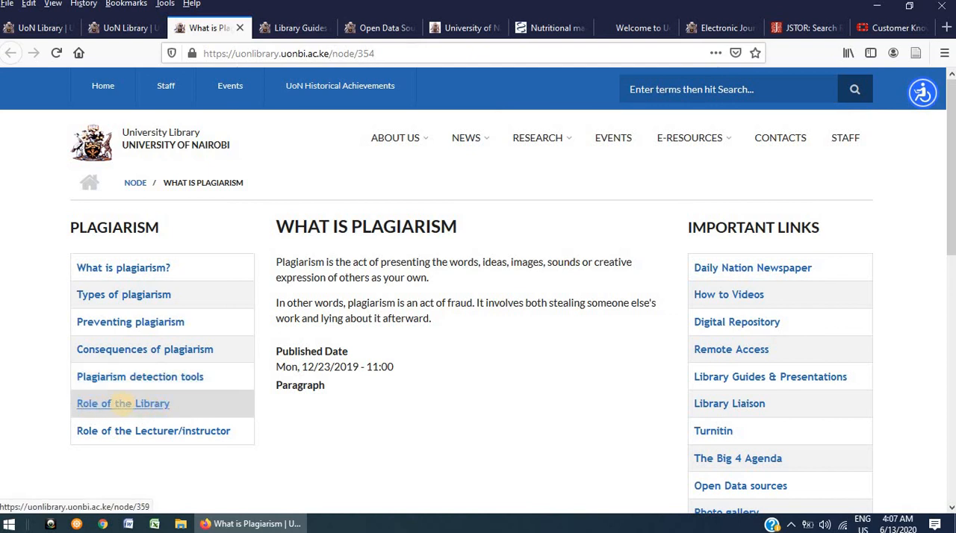
mouse_move(153, 431)
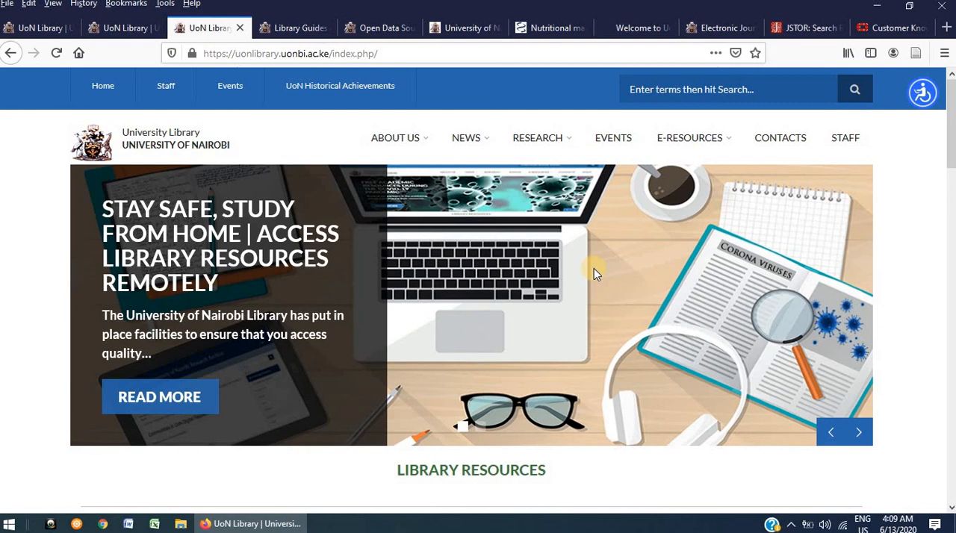
mouse_move(596, 290)
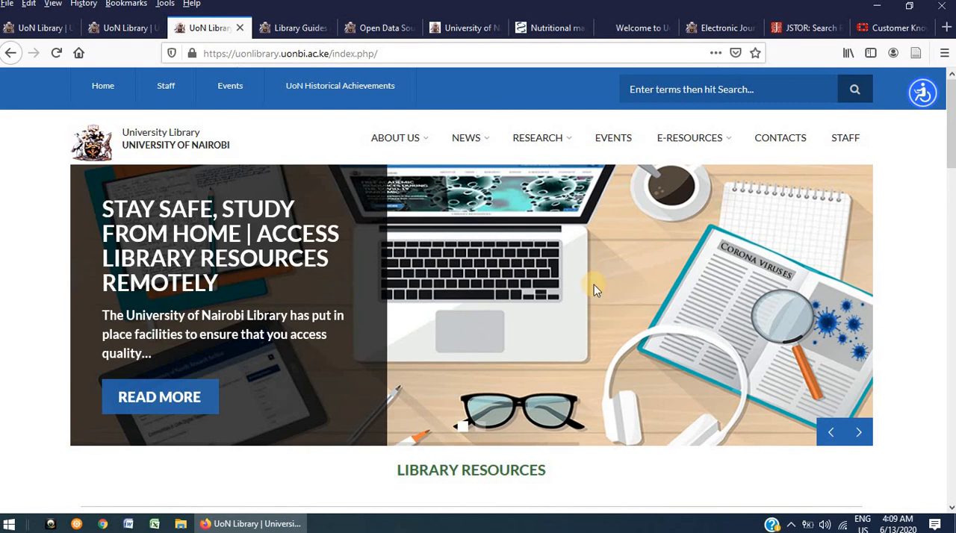